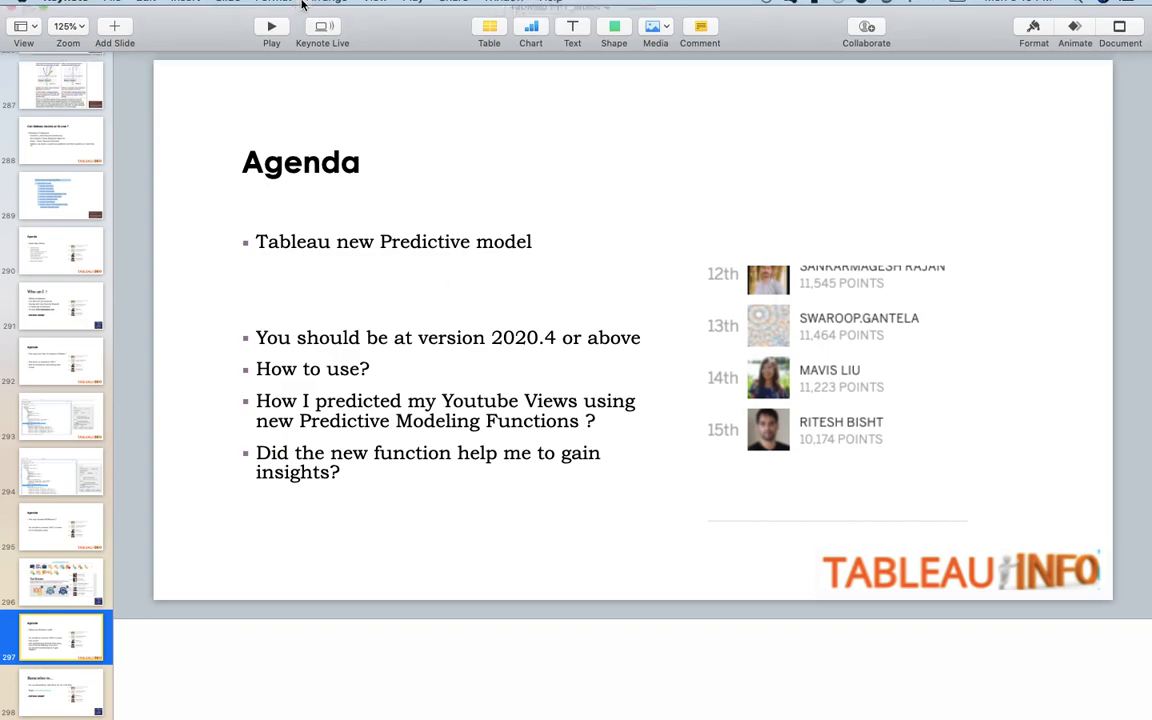
# - Highlight the R and Python integration sentence in the predictive modeling functions article
pyautogui.click(271, 27)
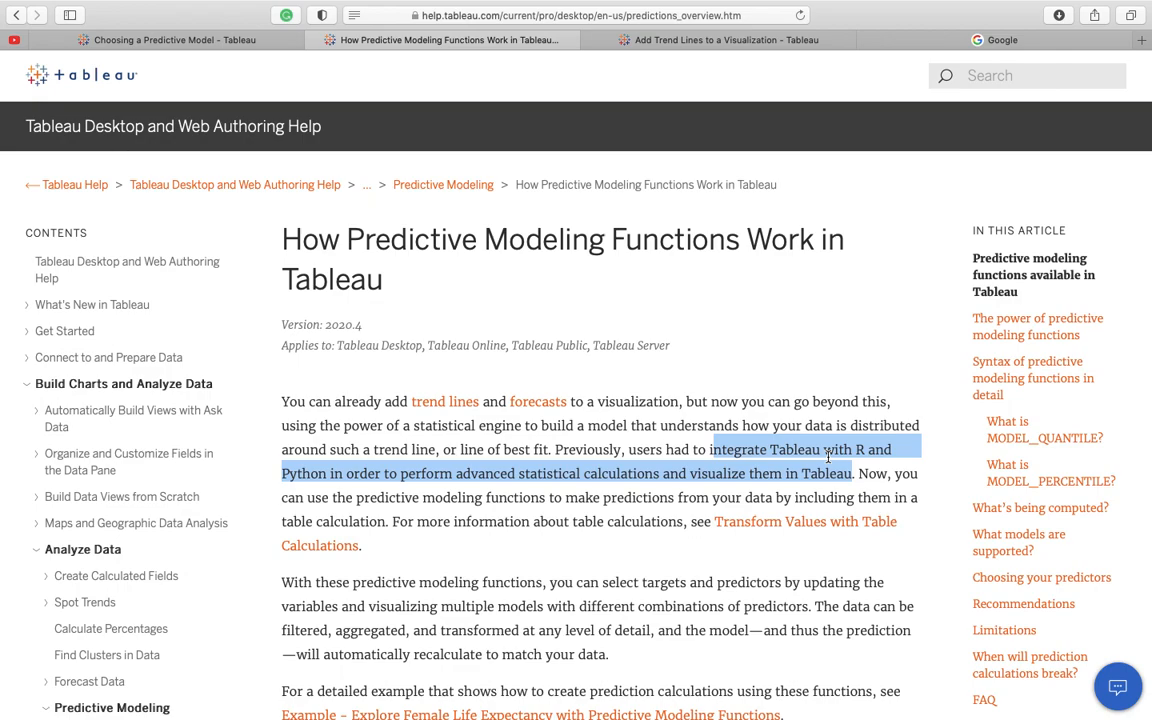
pyautogui.moveTo(437, 411)
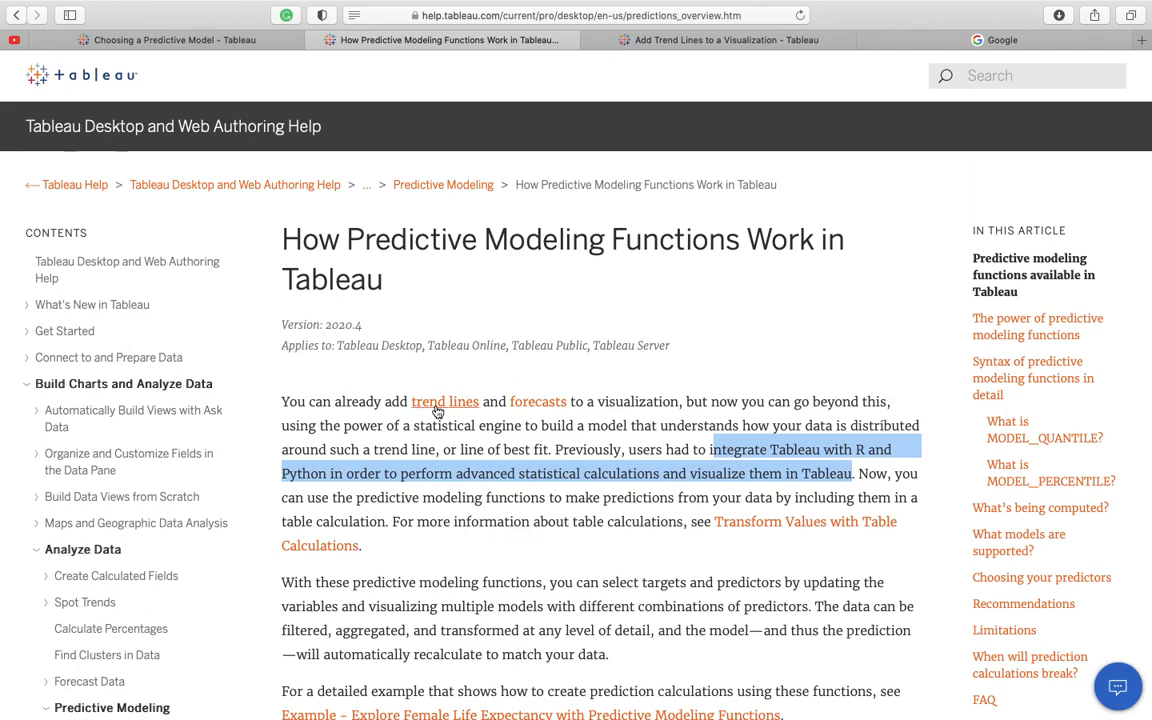
pyautogui.moveTo(538, 401)
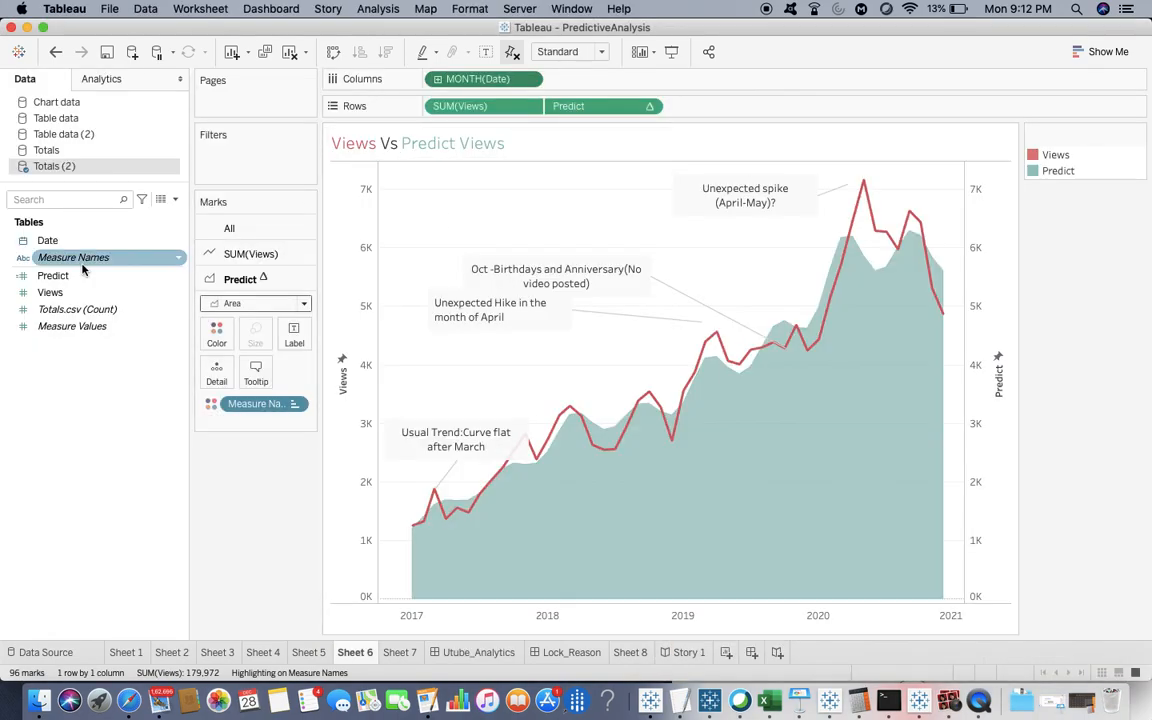
# - Edit the Predict calculated field from the Data pane
pyautogui.rightClick(52, 275)
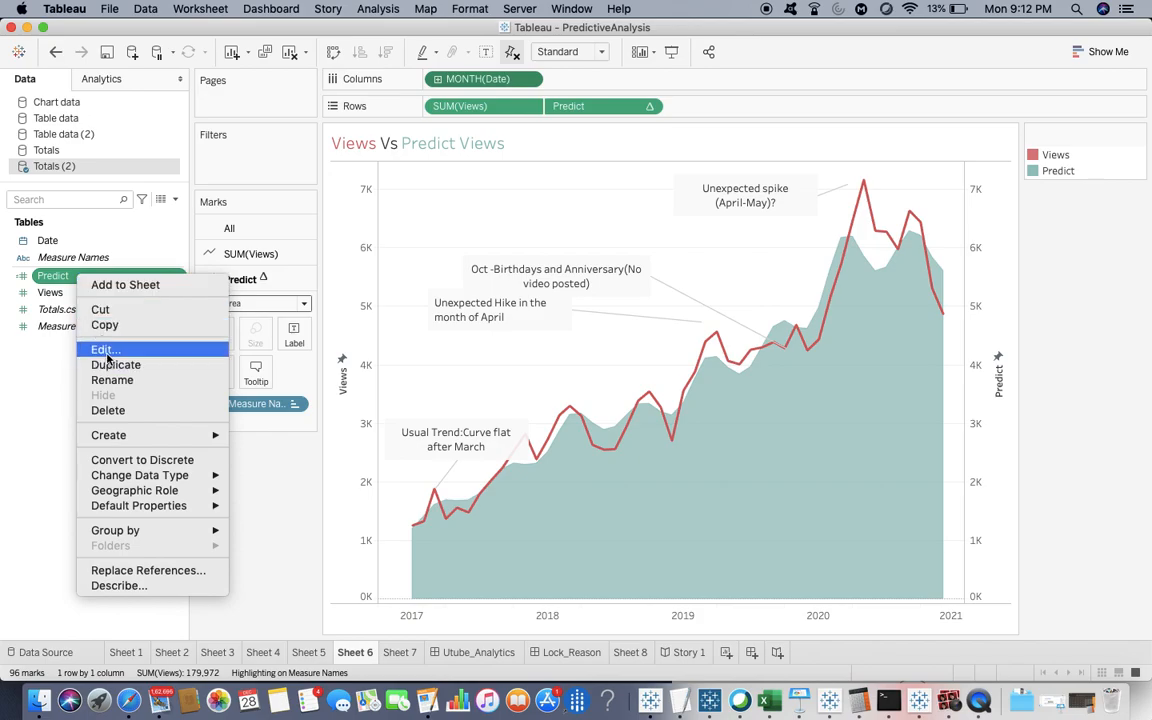
pyautogui.click(104, 349)
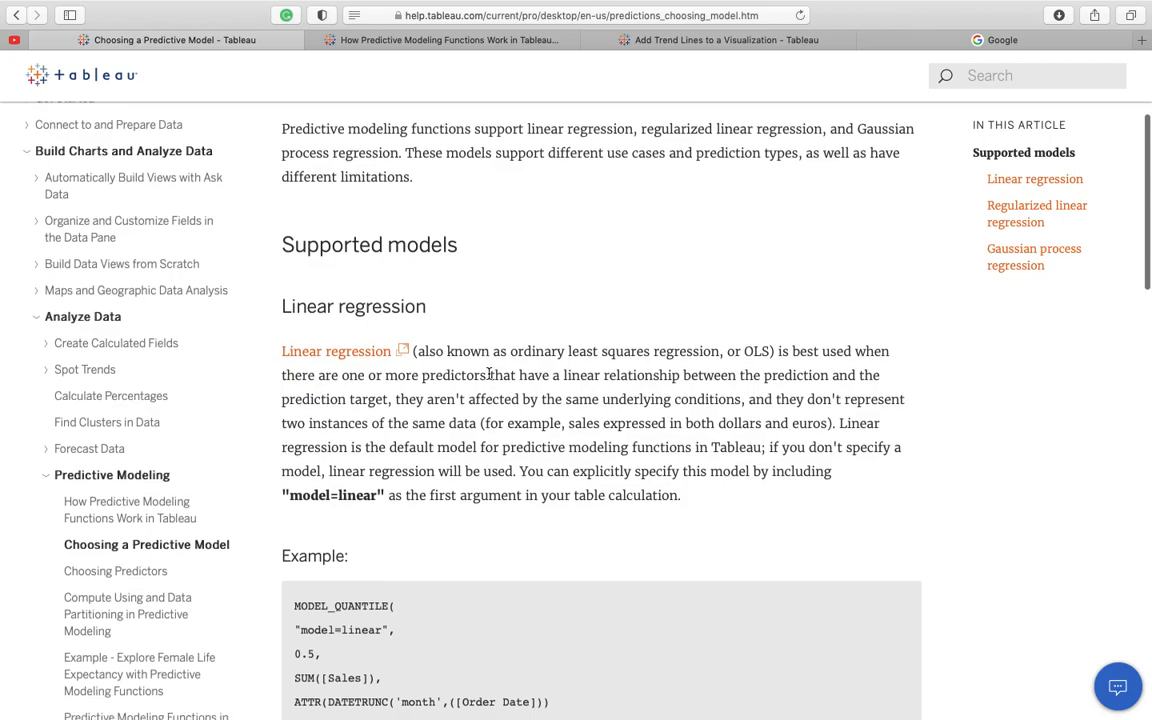
# - Read the linear regression example, then scroll the overview article to the MODEL_QUANTILE functions table
pyautogui.scroll(-3)
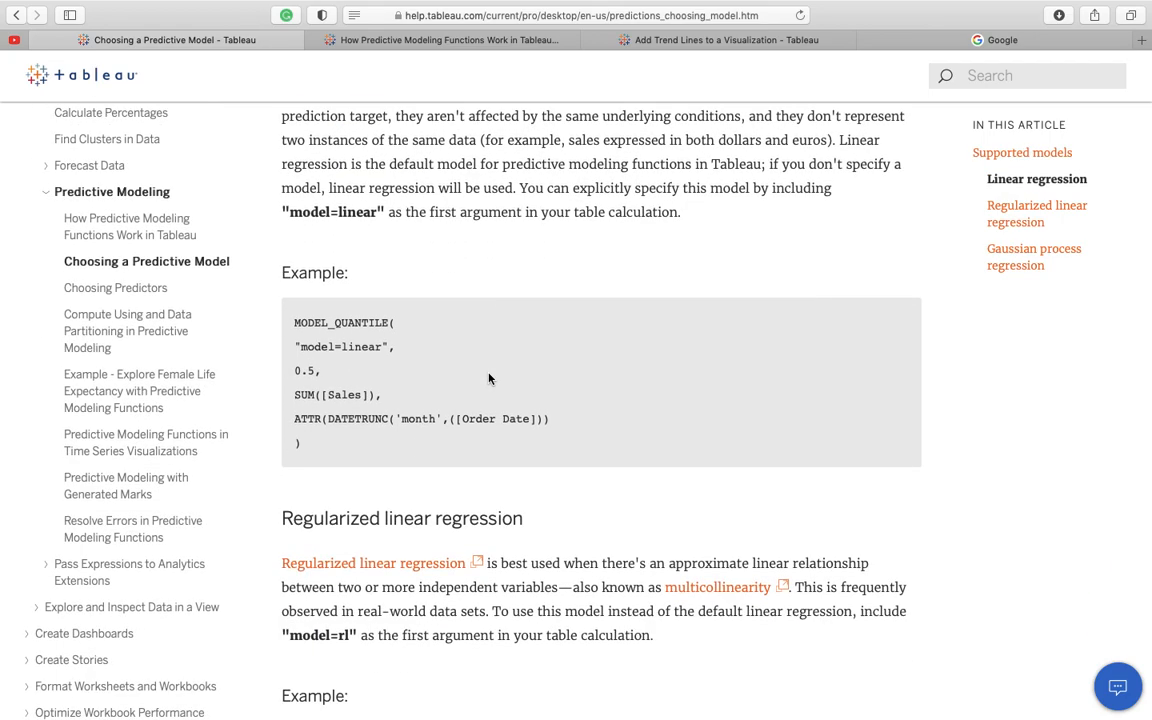
pyautogui.moveTo(338, 366)
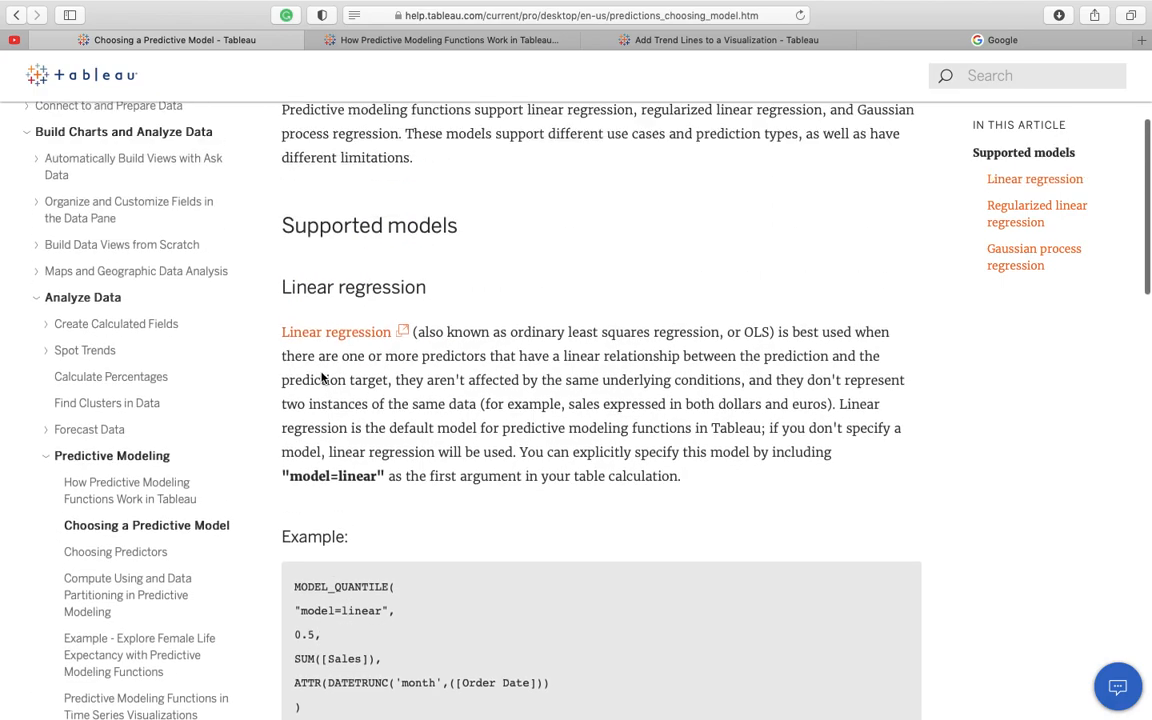
pyautogui.scroll(-3)
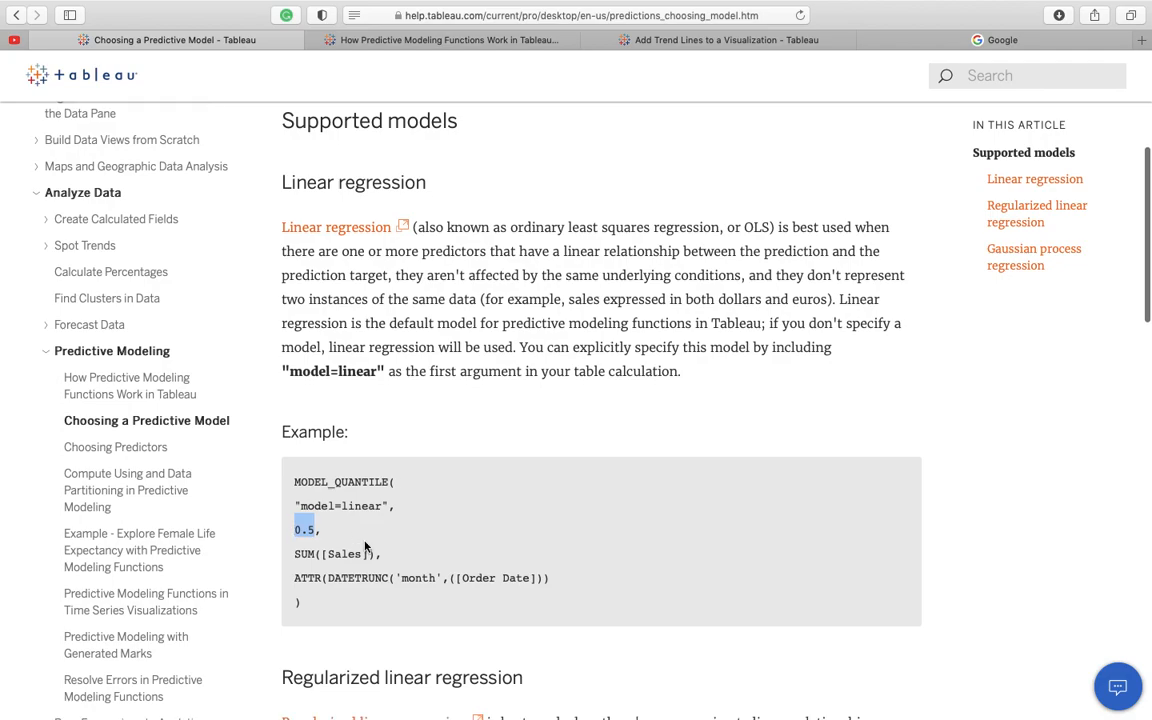
pyautogui.scroll(-3)
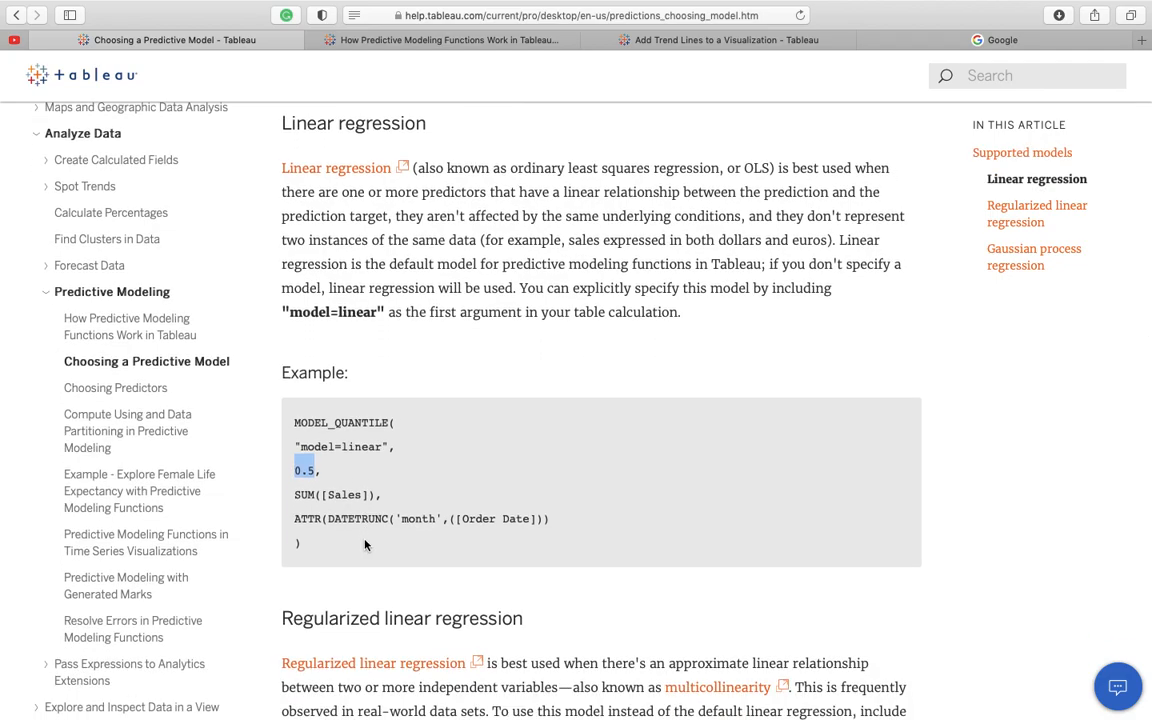
pyautogui.scroll(-3)
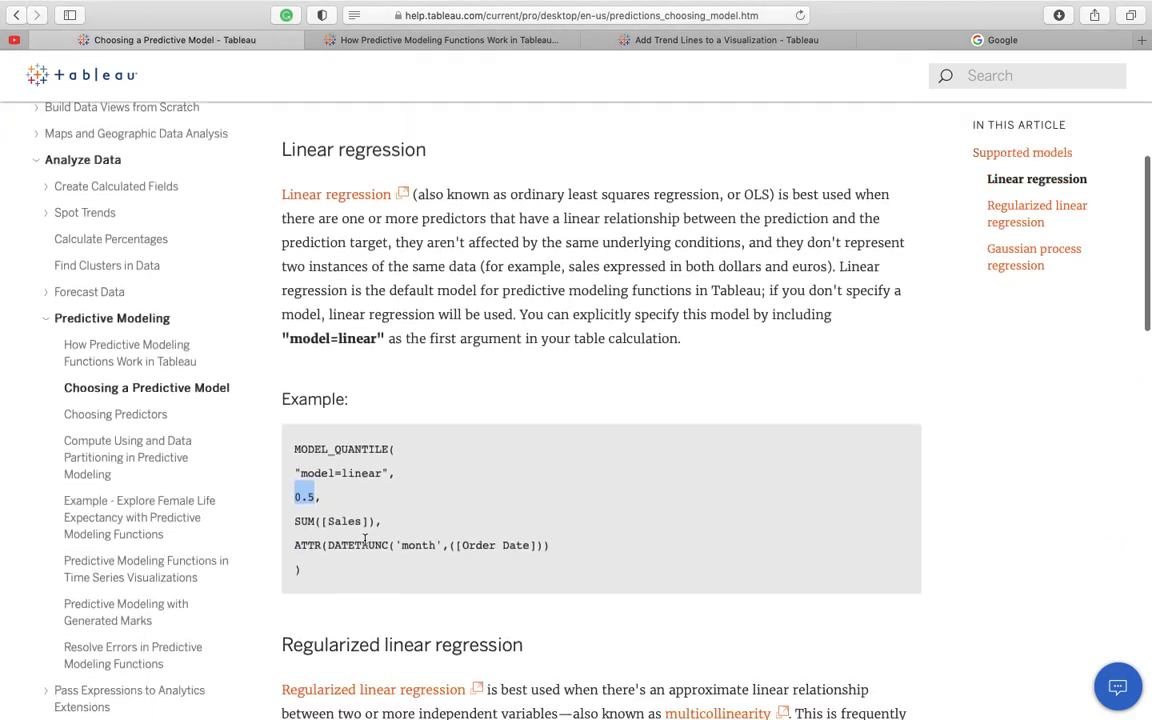
pyautogui.scroll(-3)
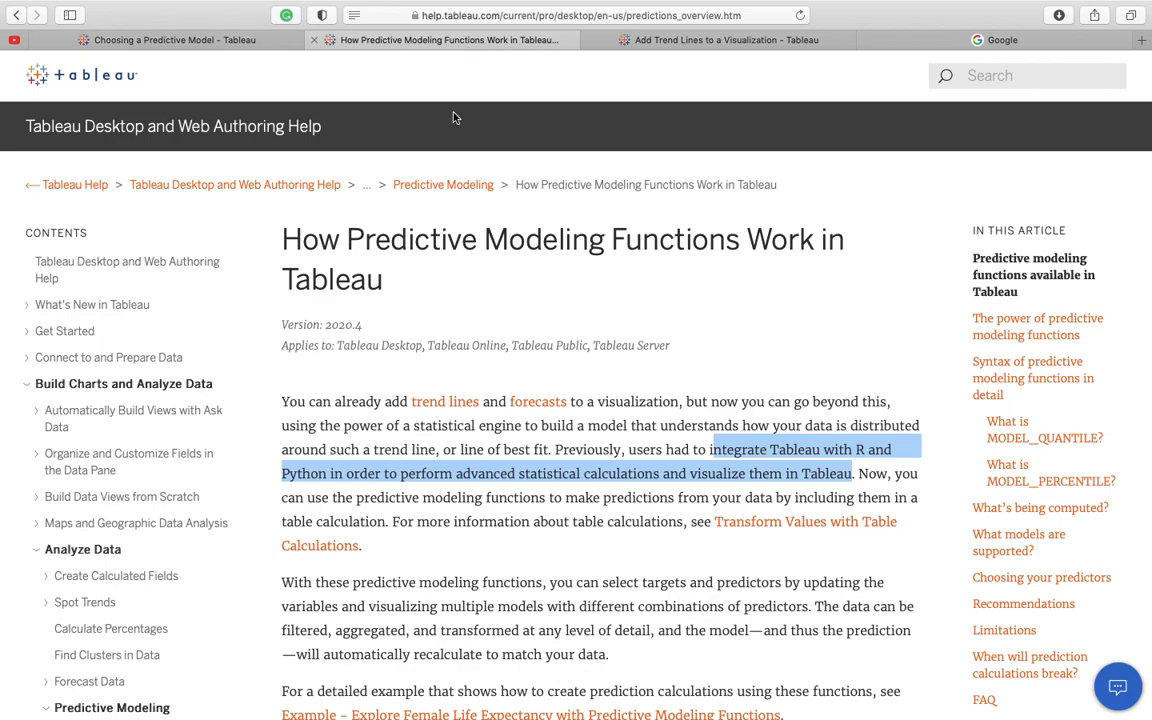
pyautogui.scroll(-3)
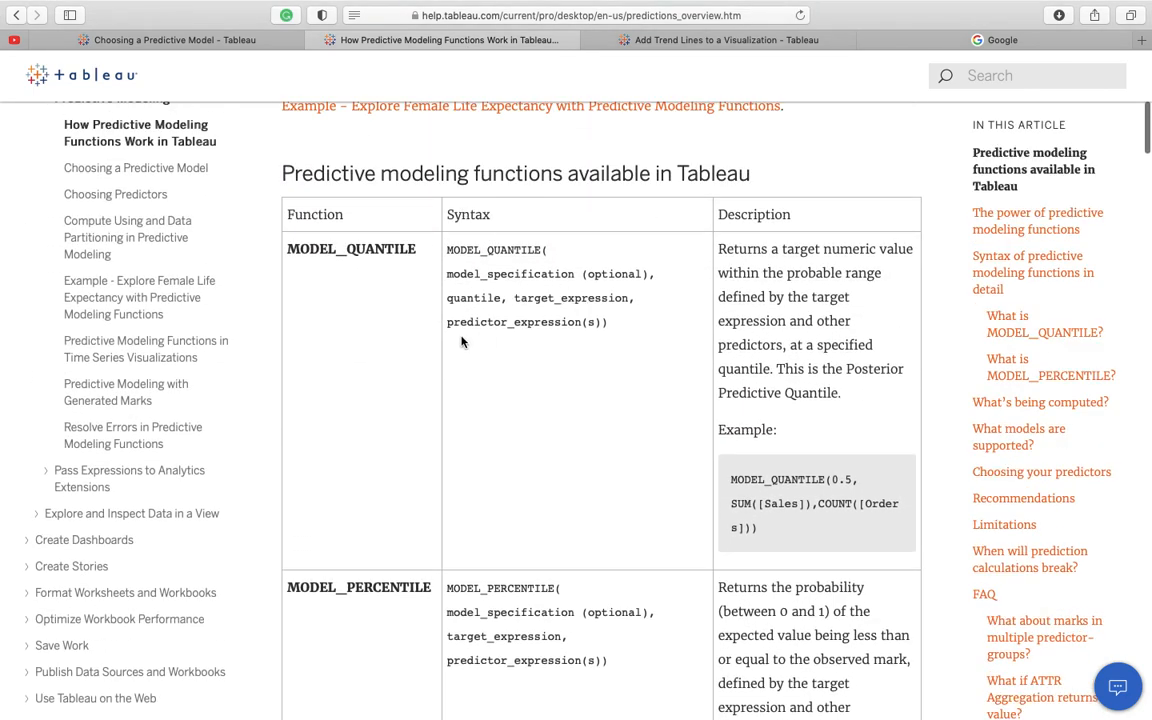
pyautogui.moveTo(170, 40)
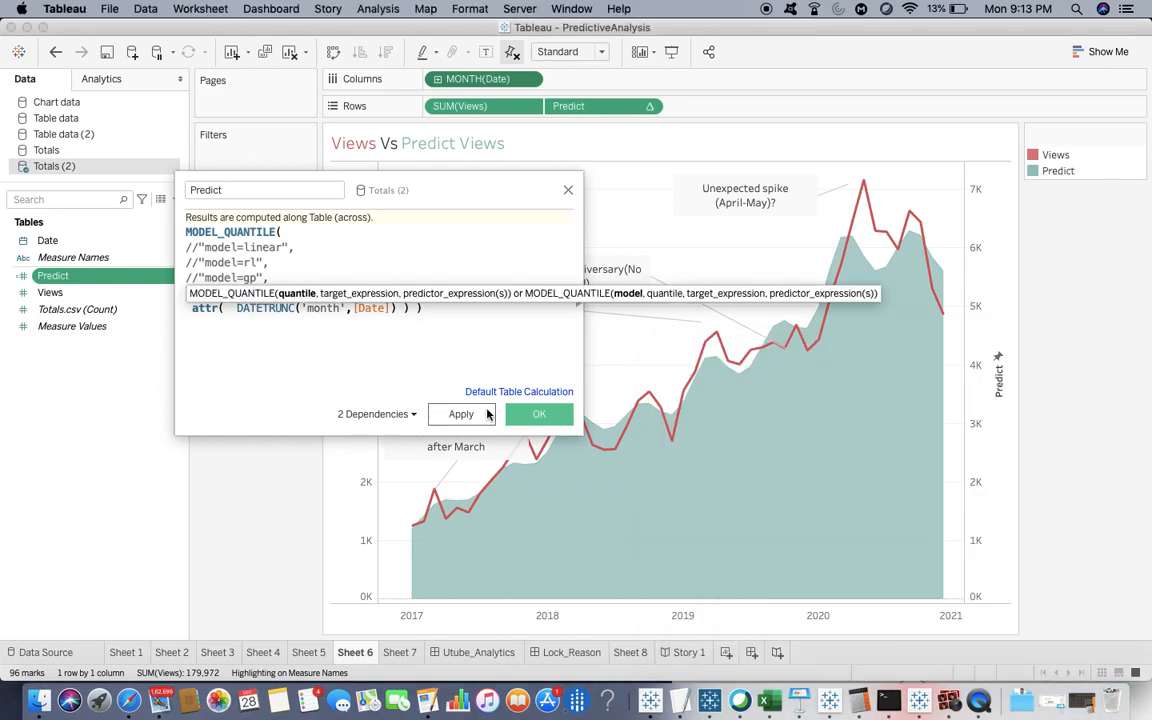
# - Switch Predict to model=linear with .5 and SUM([Views]), applying the calculation
pyautogui.write('.5, sum([Views]),')
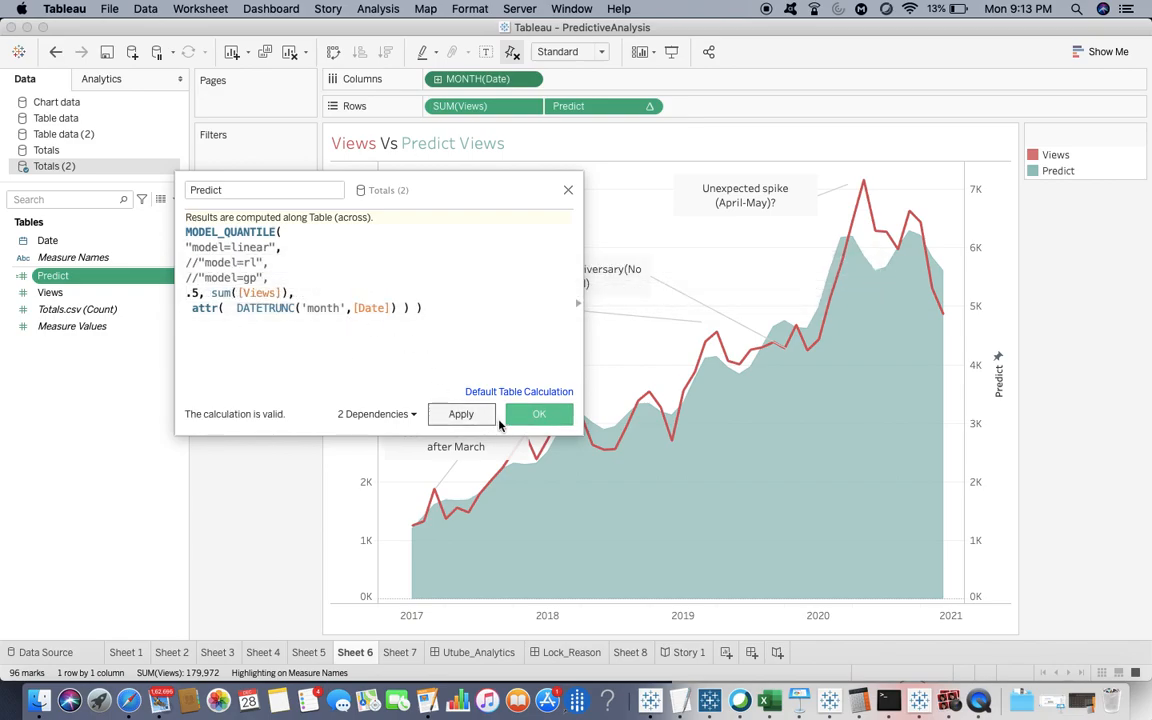
pyautogui.click(539, 413)
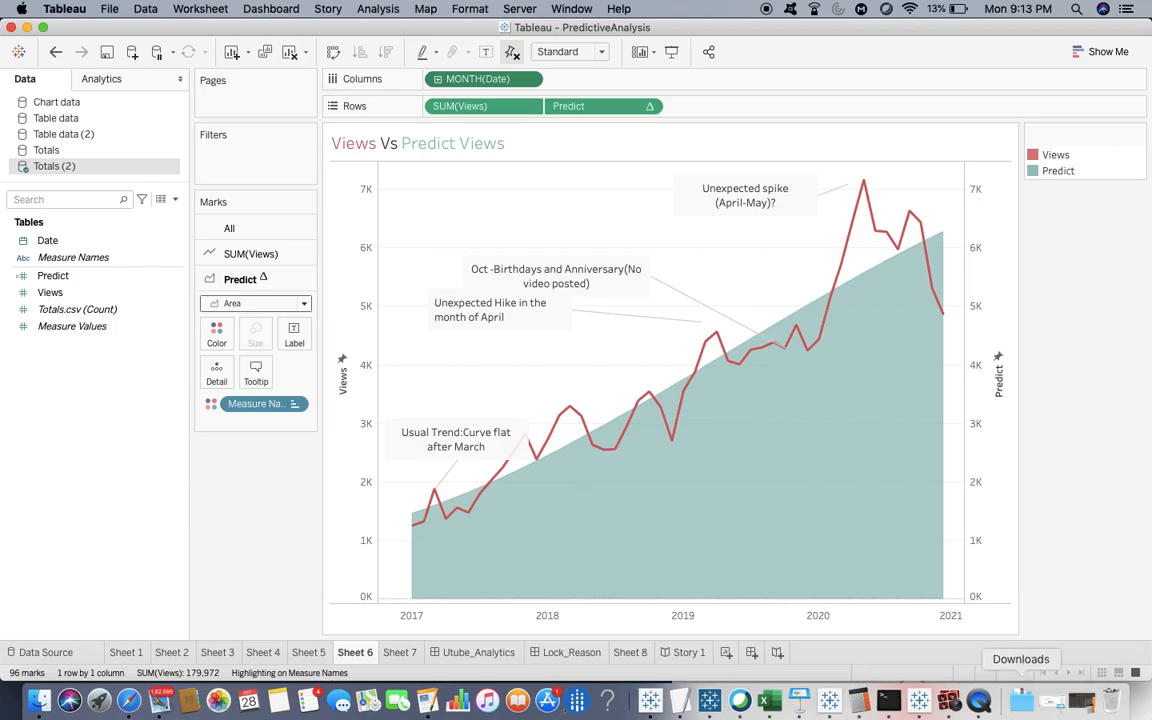
pyautogui.click(948, 700)
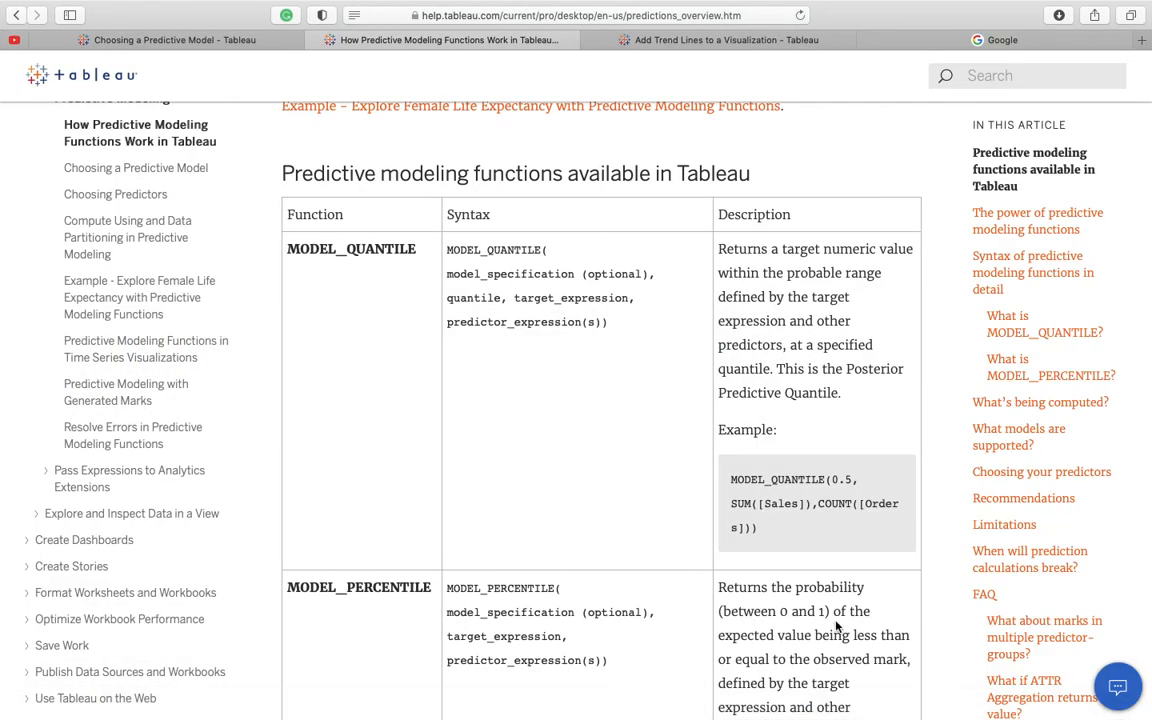
# - Scroll Choosing a Predictive Model to the regularized linear regression model=rl example
pyautogui.click(135, 167)
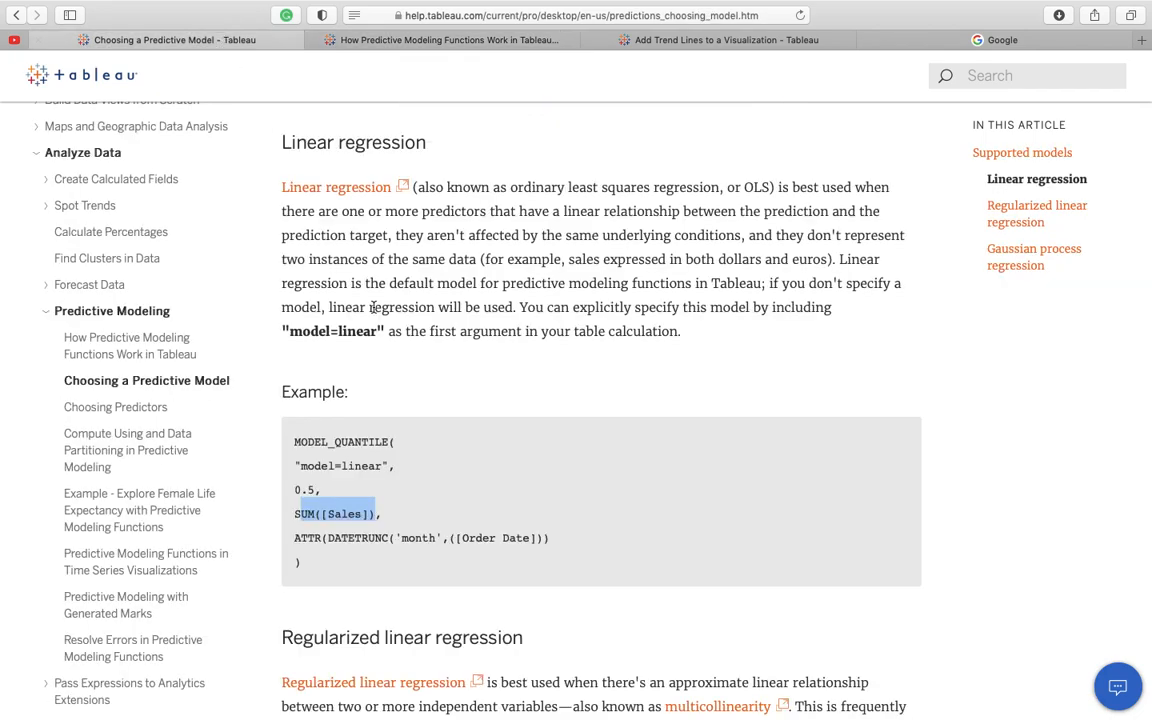
pyautogui.scroll(-3)
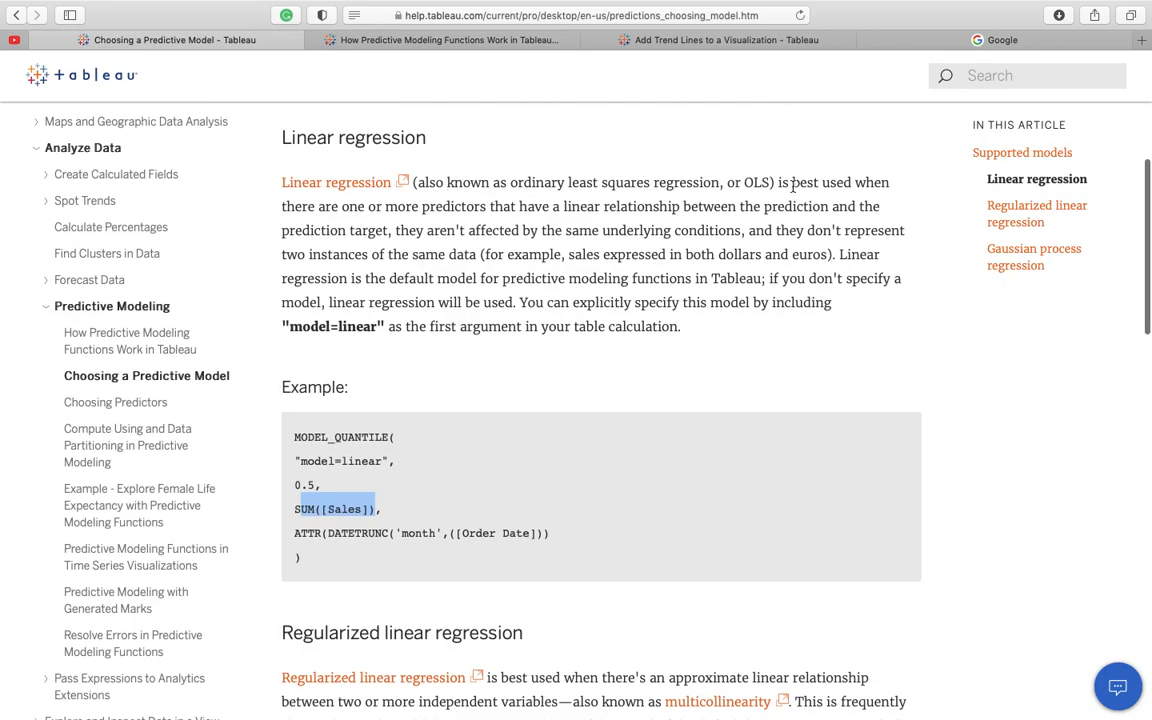
pyautogui.moveTo(440, 213)
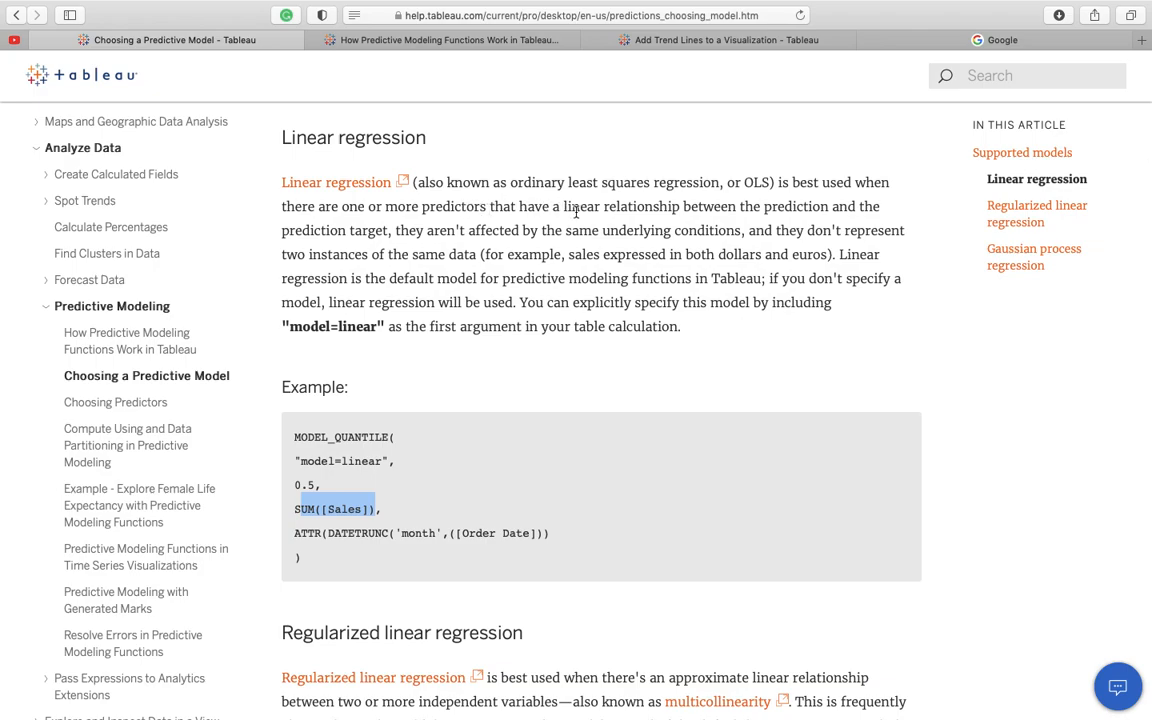
pyautogui.scroll(-3)
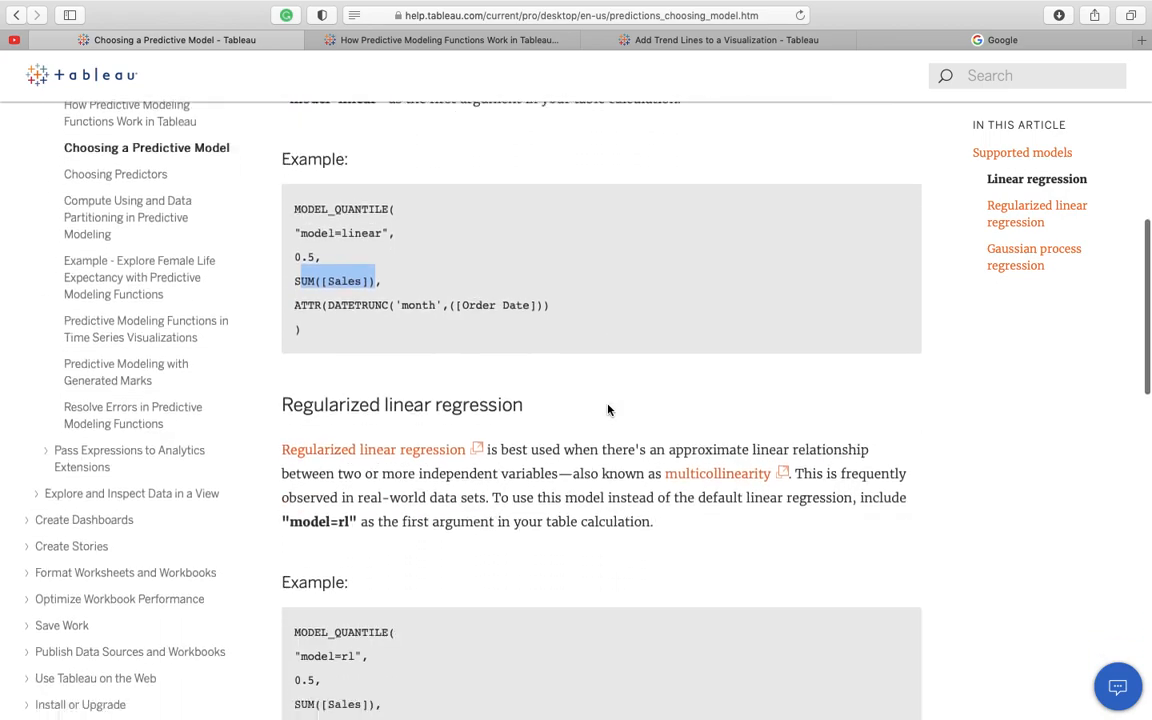
pyautogui.scroll(-3)
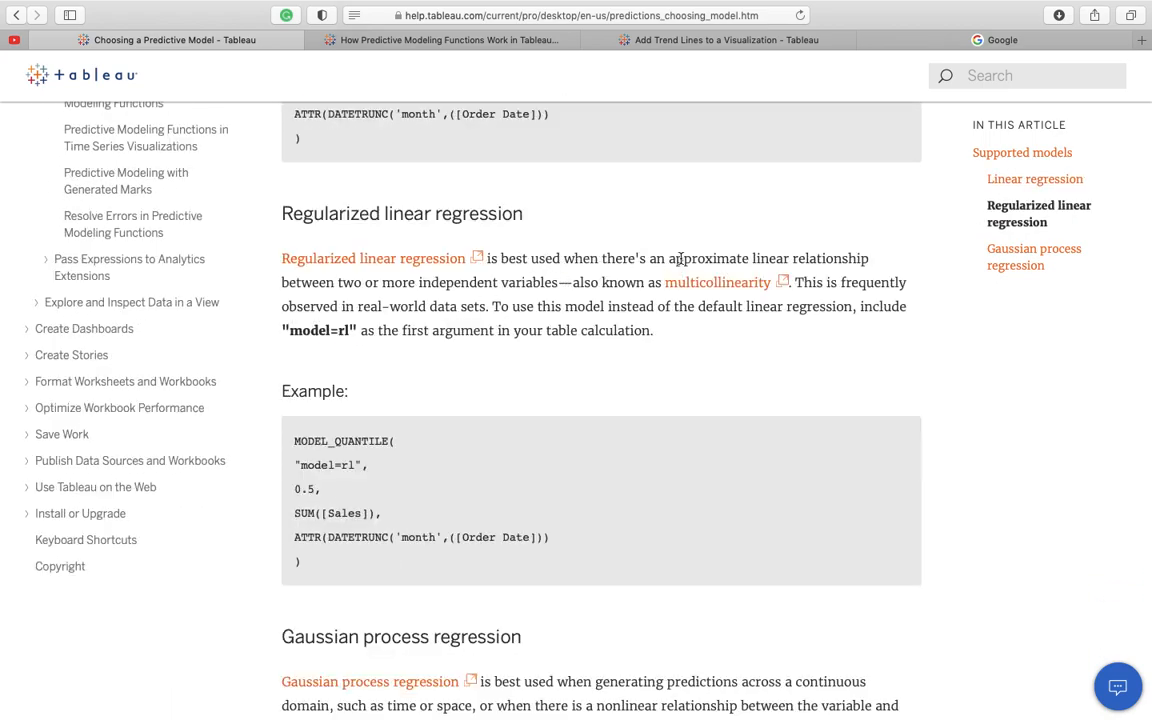
pyautogui.moveTo(735, 261)
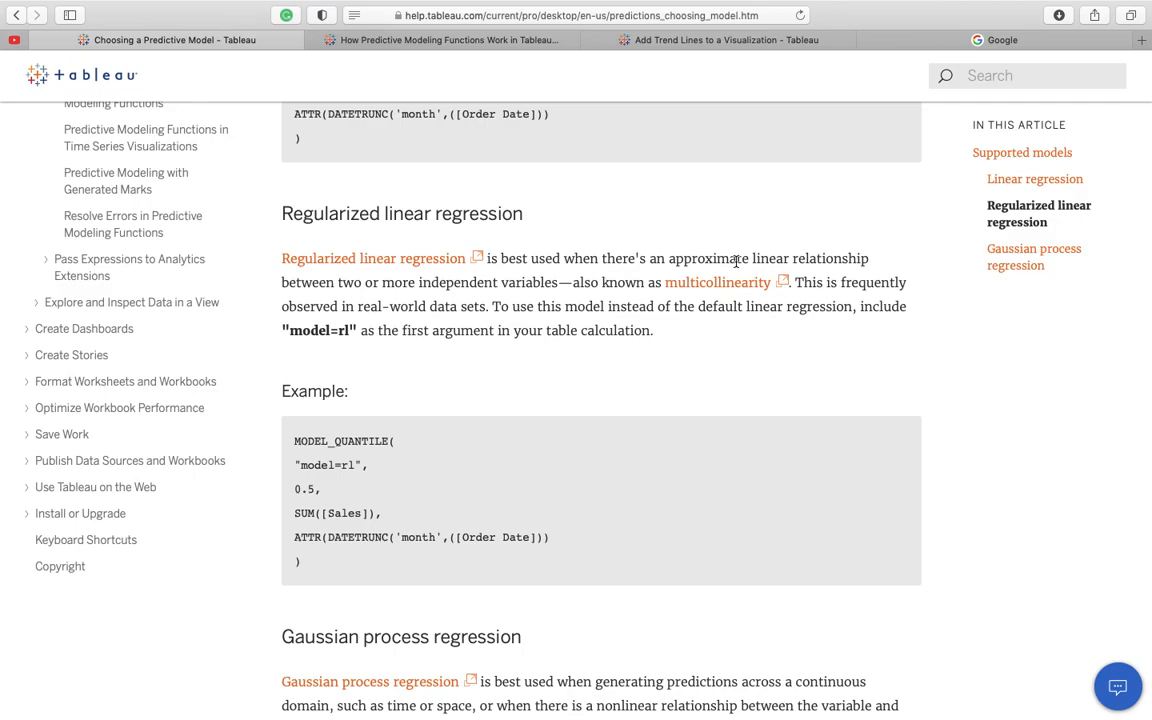
pyautogui.scroll(-3)
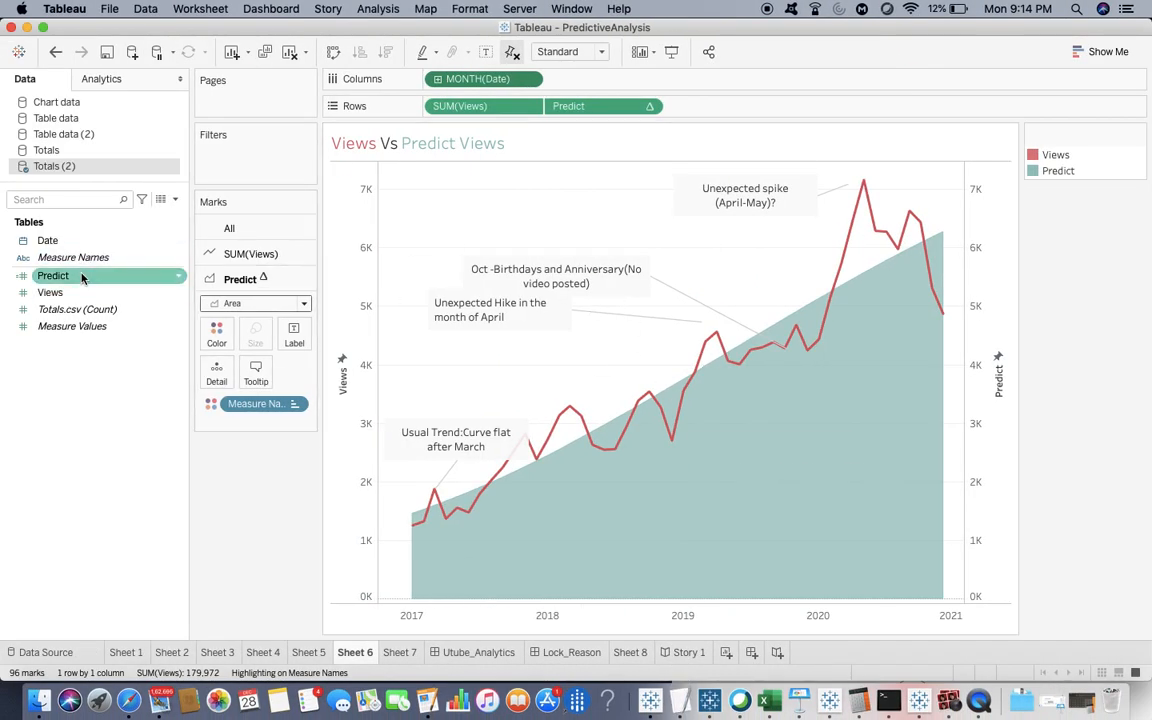
# - Apply the Predict calculation with model=gp active in MODEL_QUANTILE
pyautogui.doubleClick(52, 275)
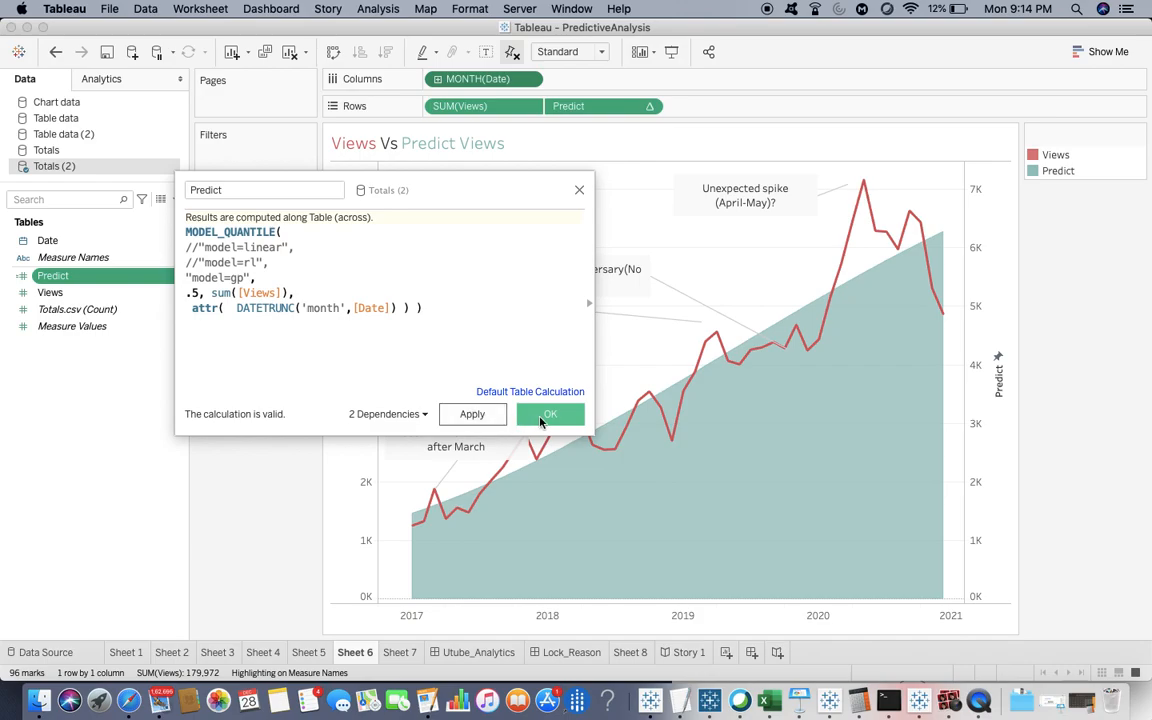
pyautogui.click(550, 414)
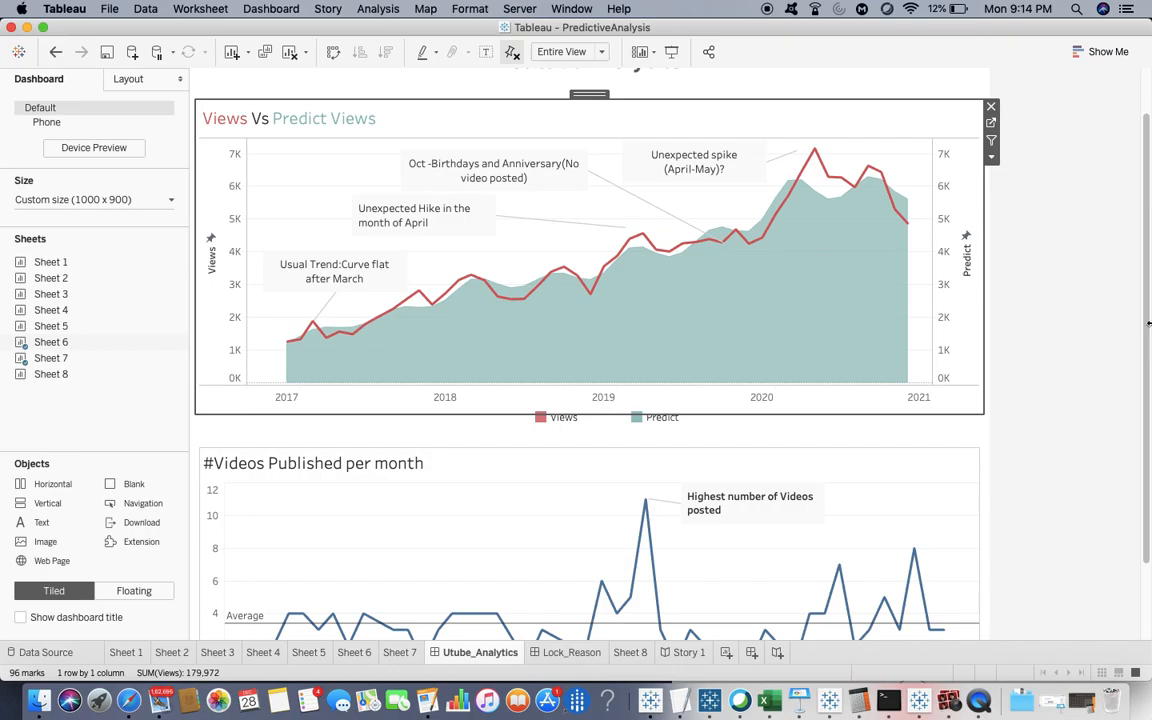
pyautogui.moveTo(948, 700)
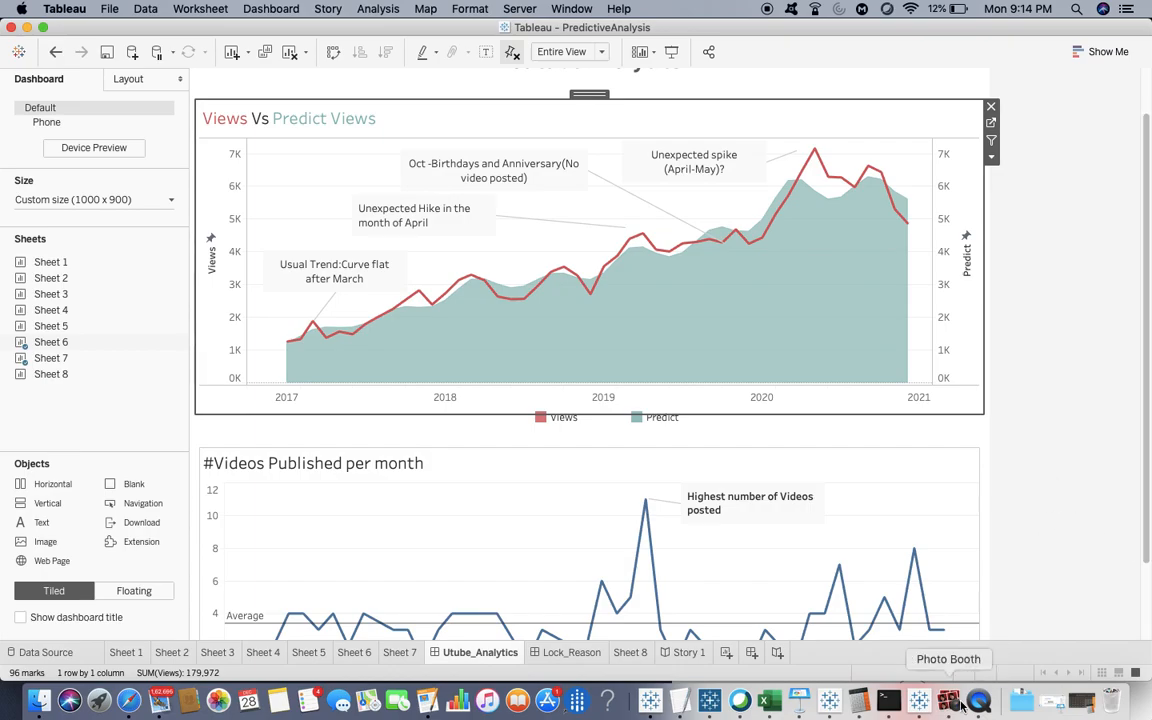
pyautogui.click(948, 700)
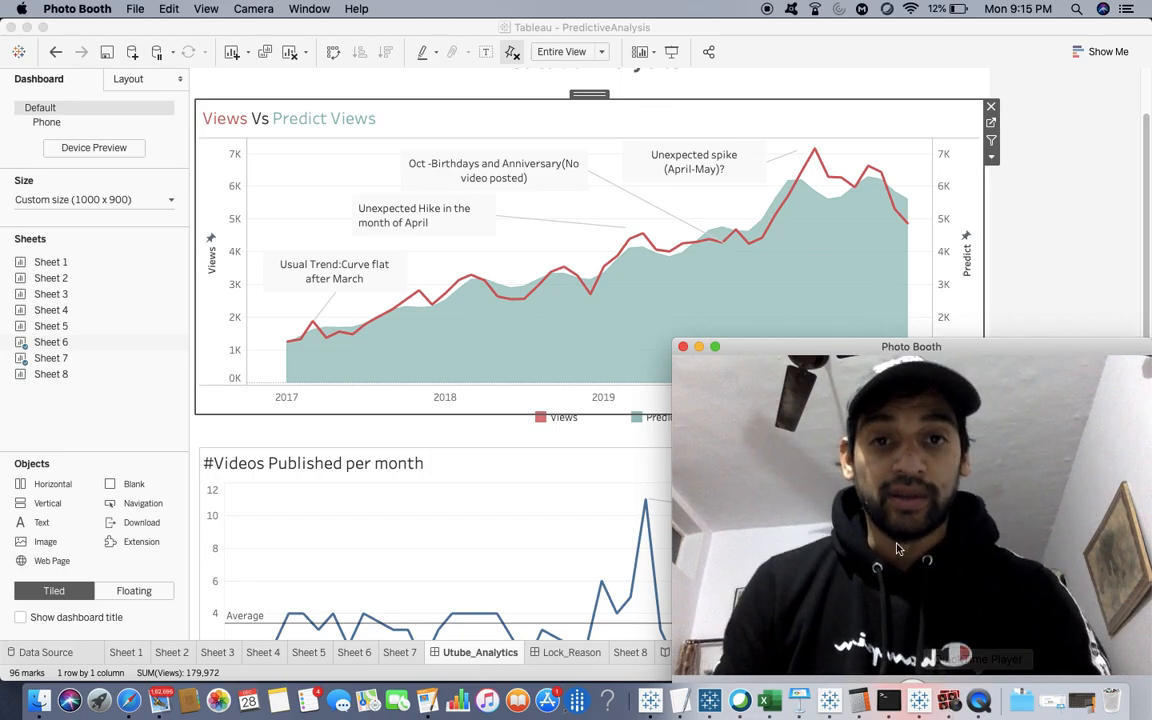
pyautogui.click(630, 241)
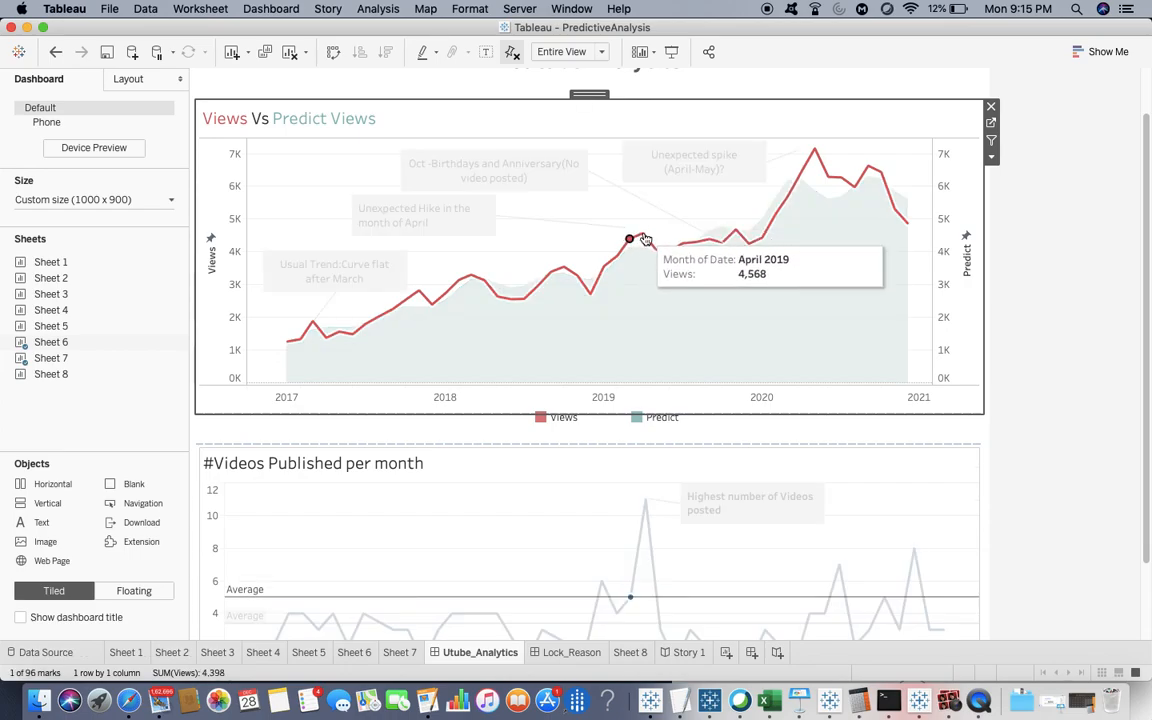
pyautogui.scroll(-3)
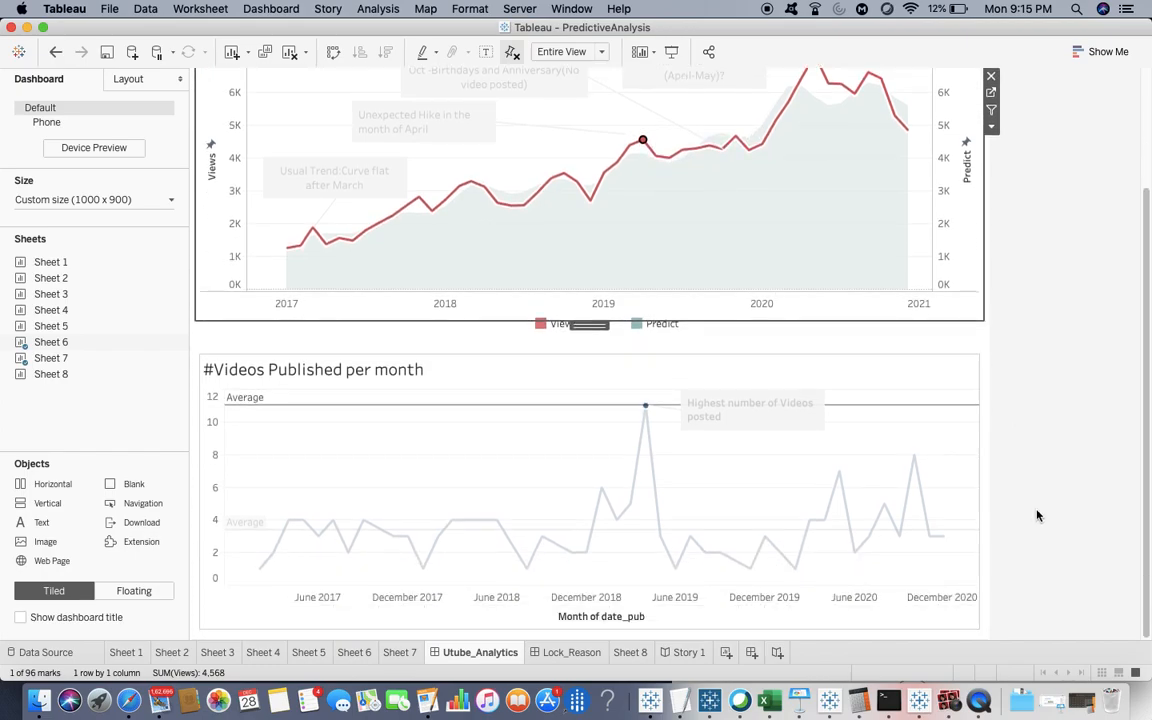
pyautogui.moveTo(646, 409)
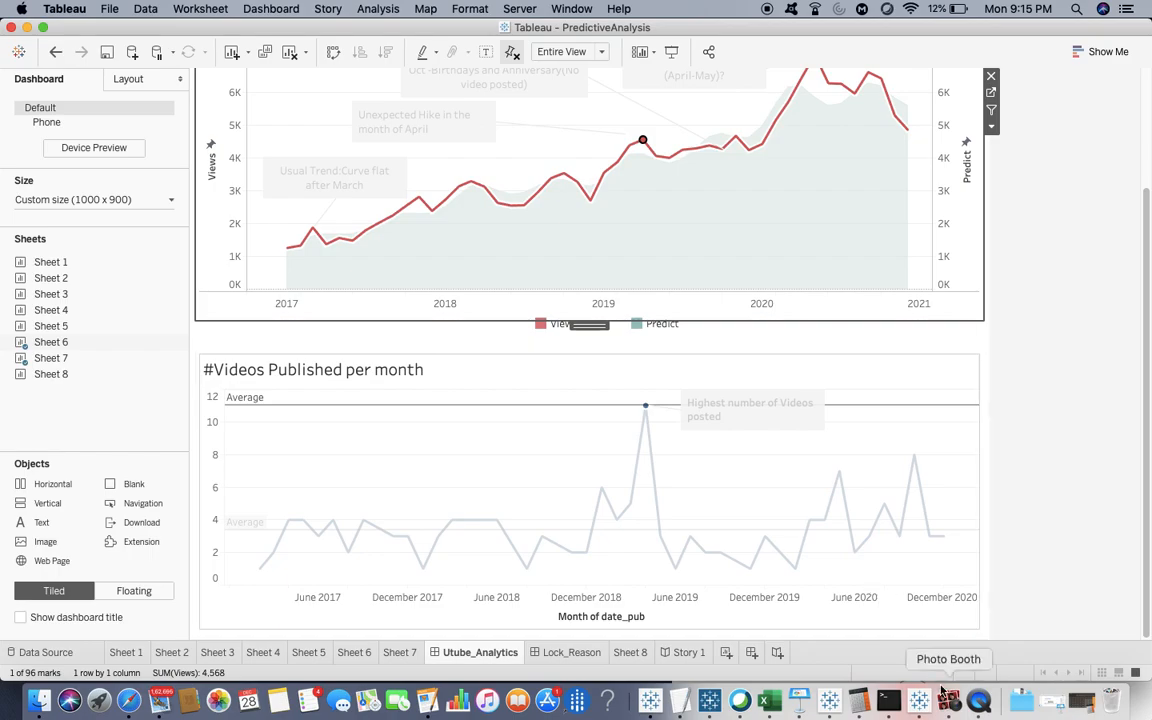
pyautogui.click(948, 700)
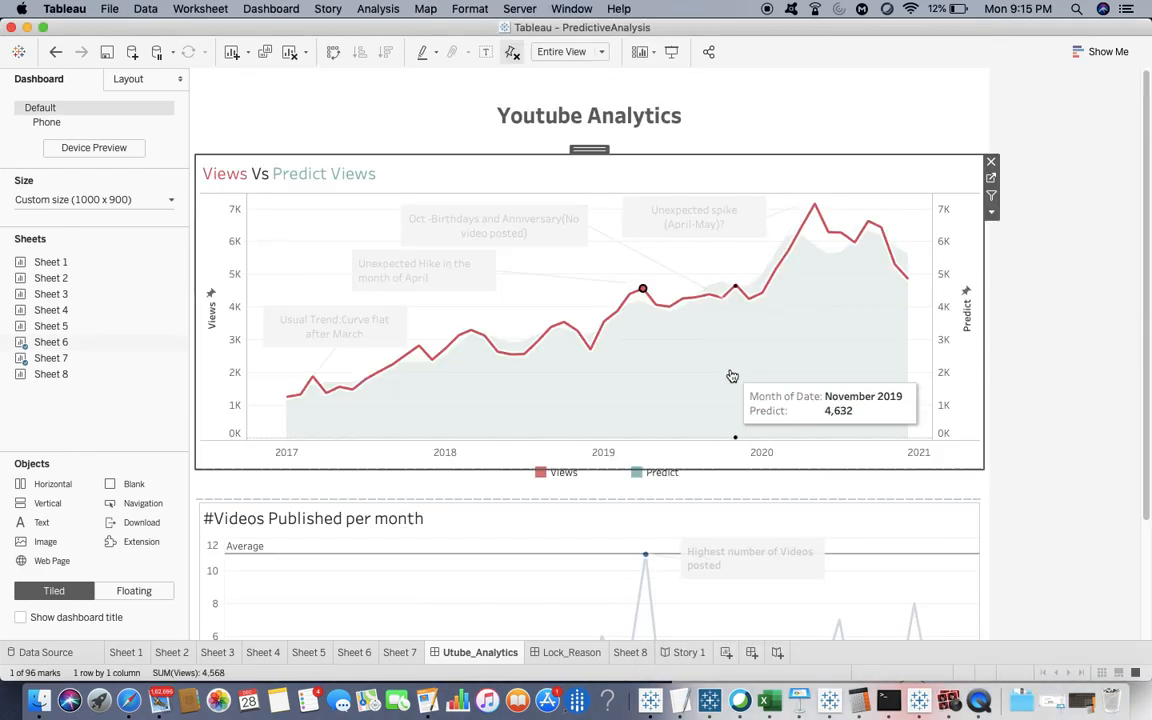
pyautogui.moveTo(722, 303)
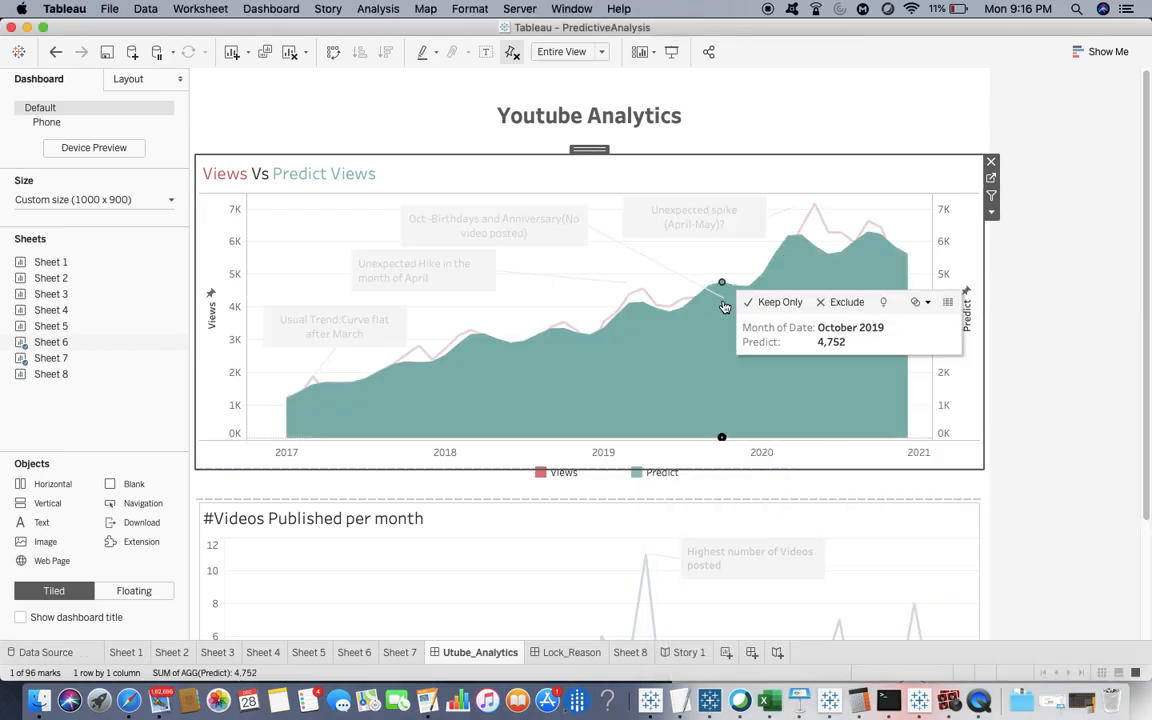
pyautogui.scroll(-3)
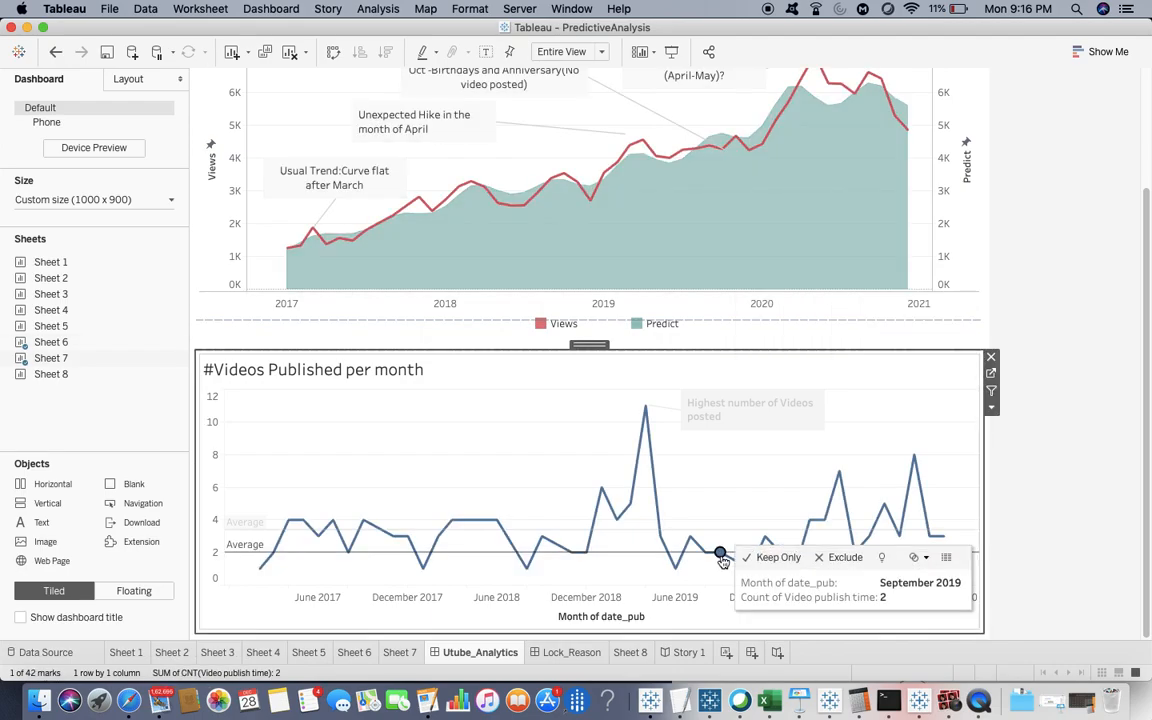
pyautogui.moveTo(712, 576)
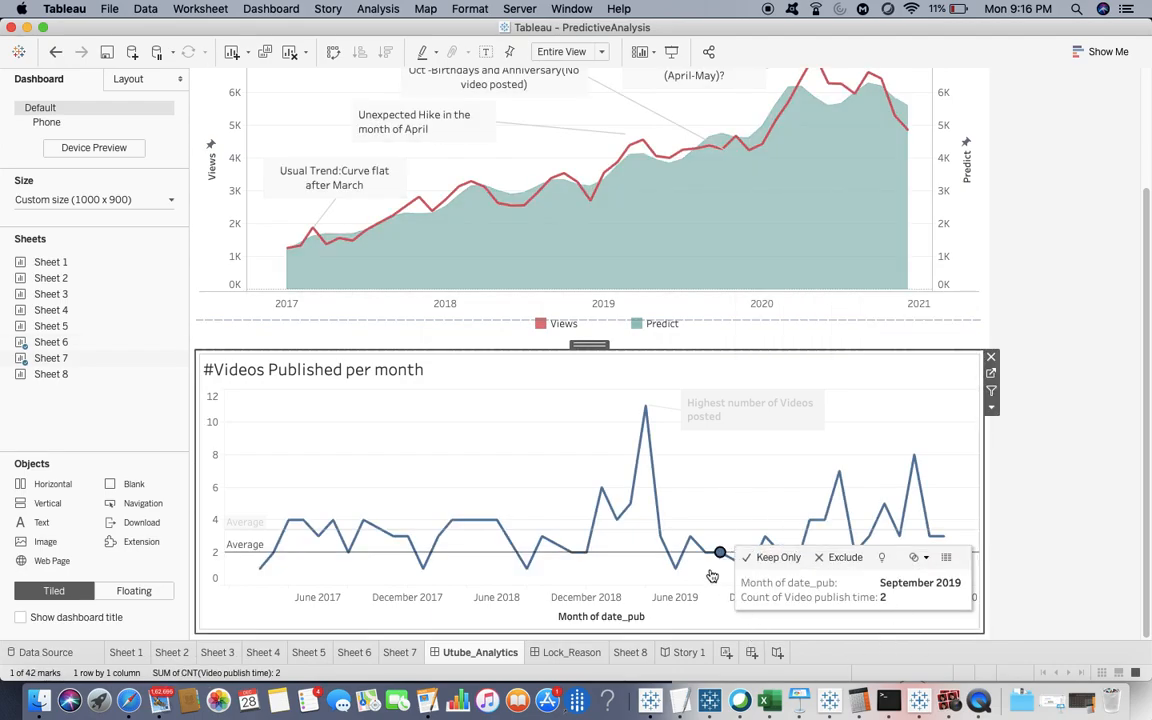
pyautogui.moveTo(750, 571)
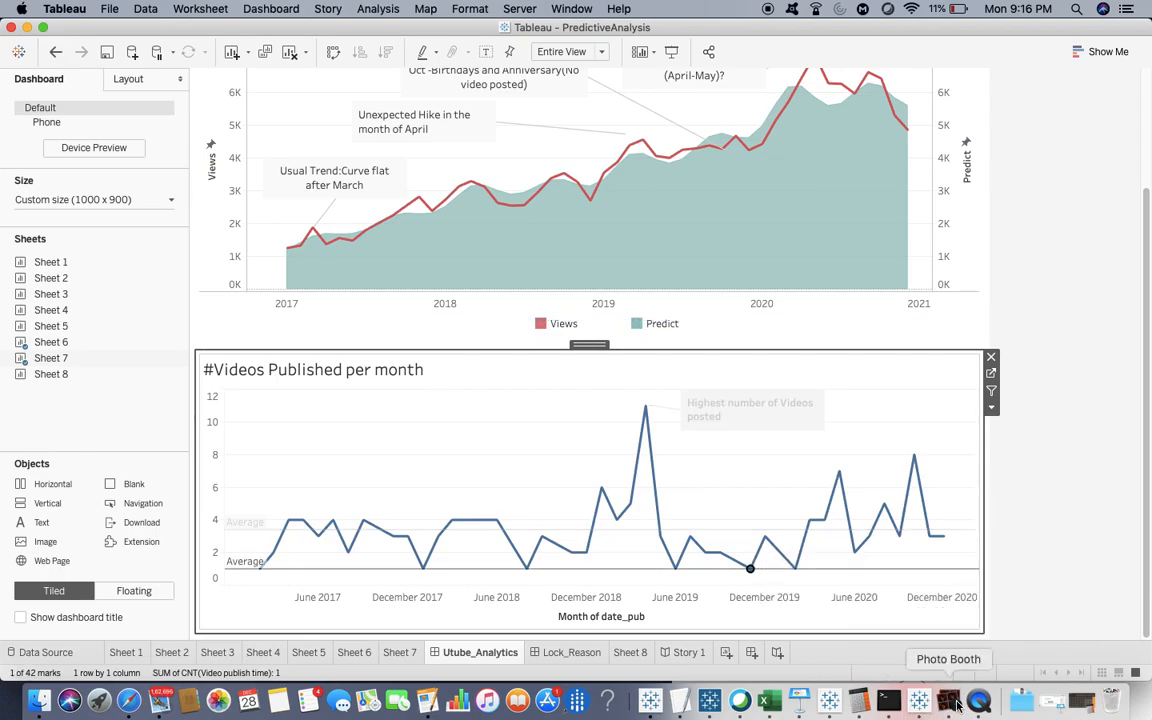
pyautogui.click(948, 699)
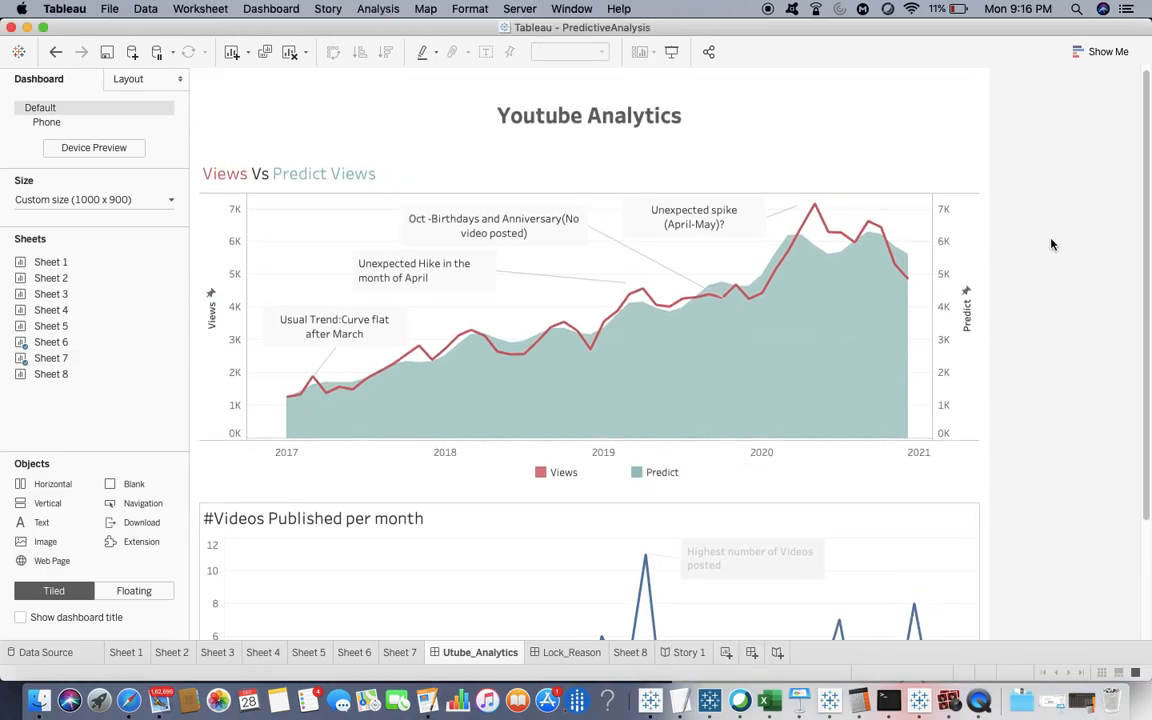
pyautogui.moveTo(801, 243)
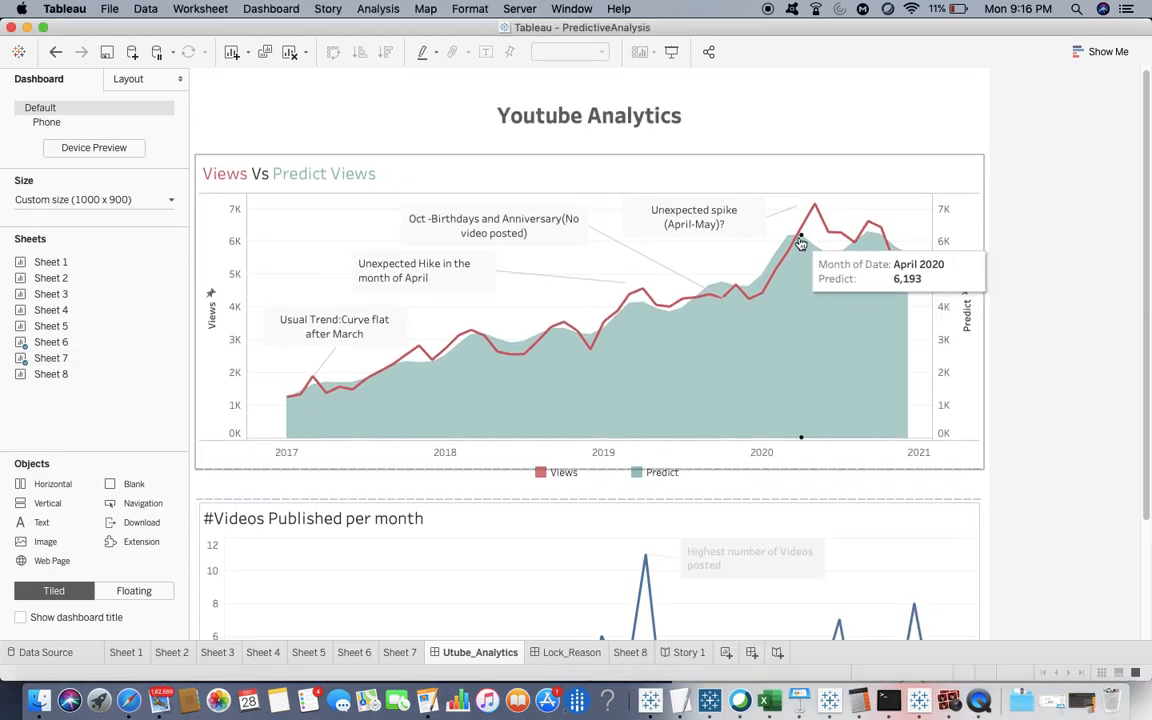
pyautogui.moveTo(805, 228)
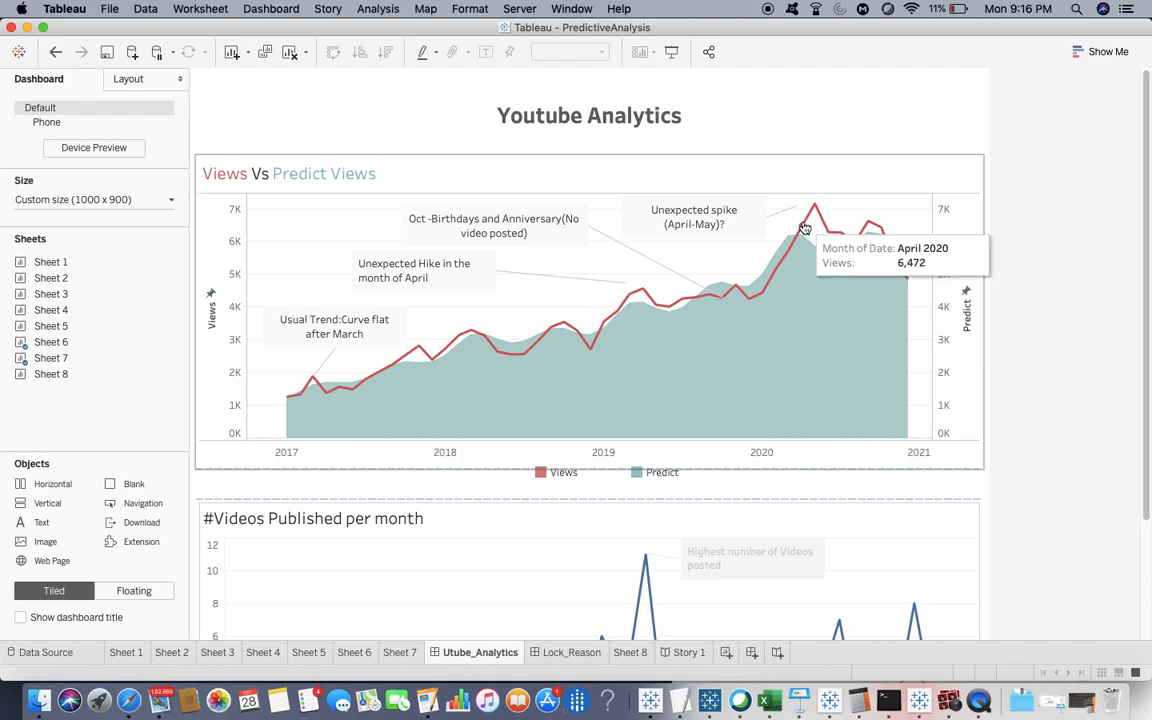
pyautogui.moveTo(788, 262)
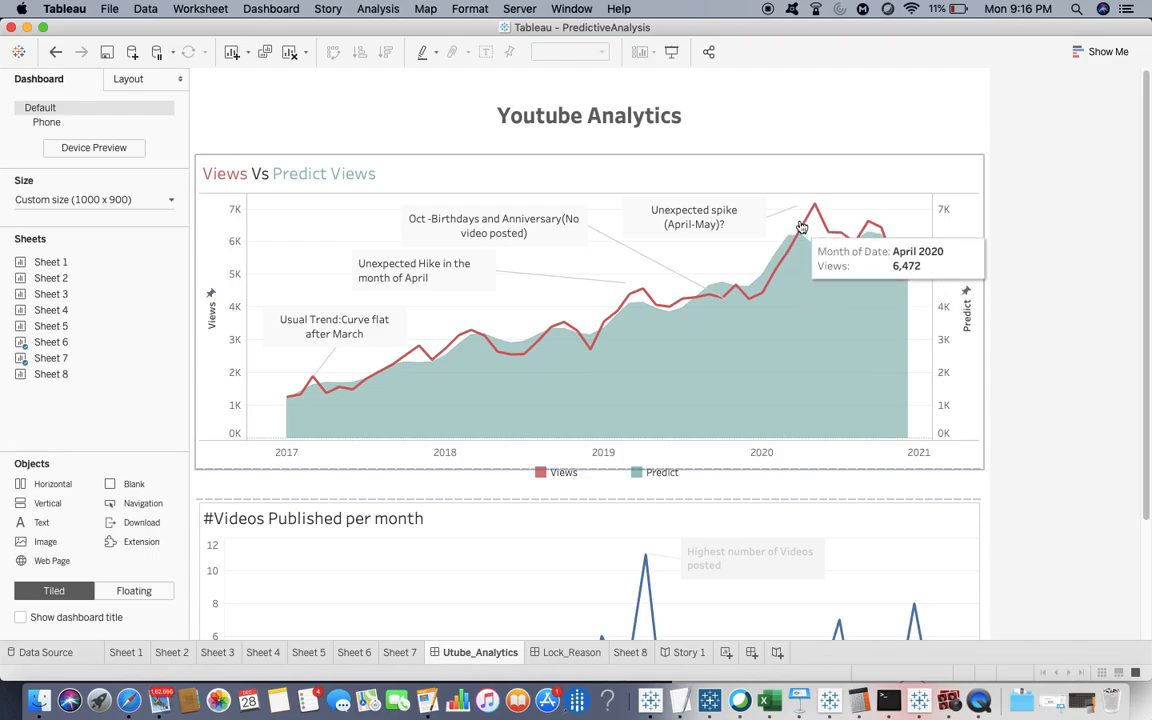
pyautogui.moveTo(812, 216)
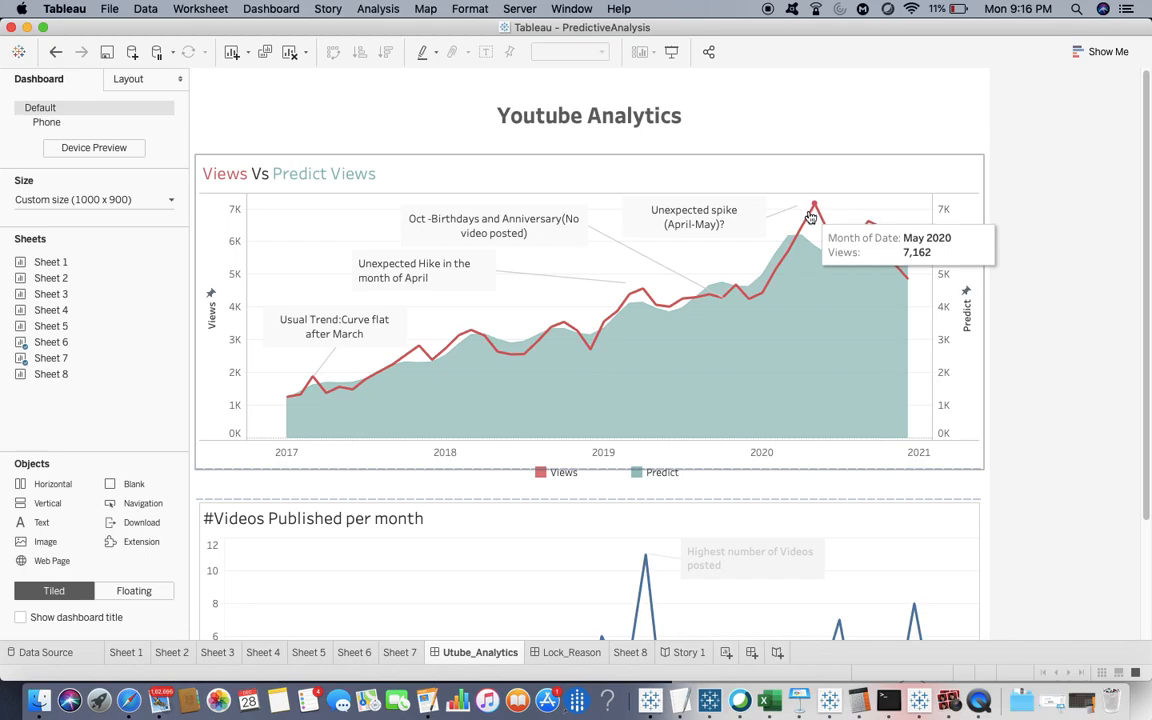
# - Select the May 2020 spike to jump to the Lock_Reason lockdown explanation
pyautogui.click(947, 700)
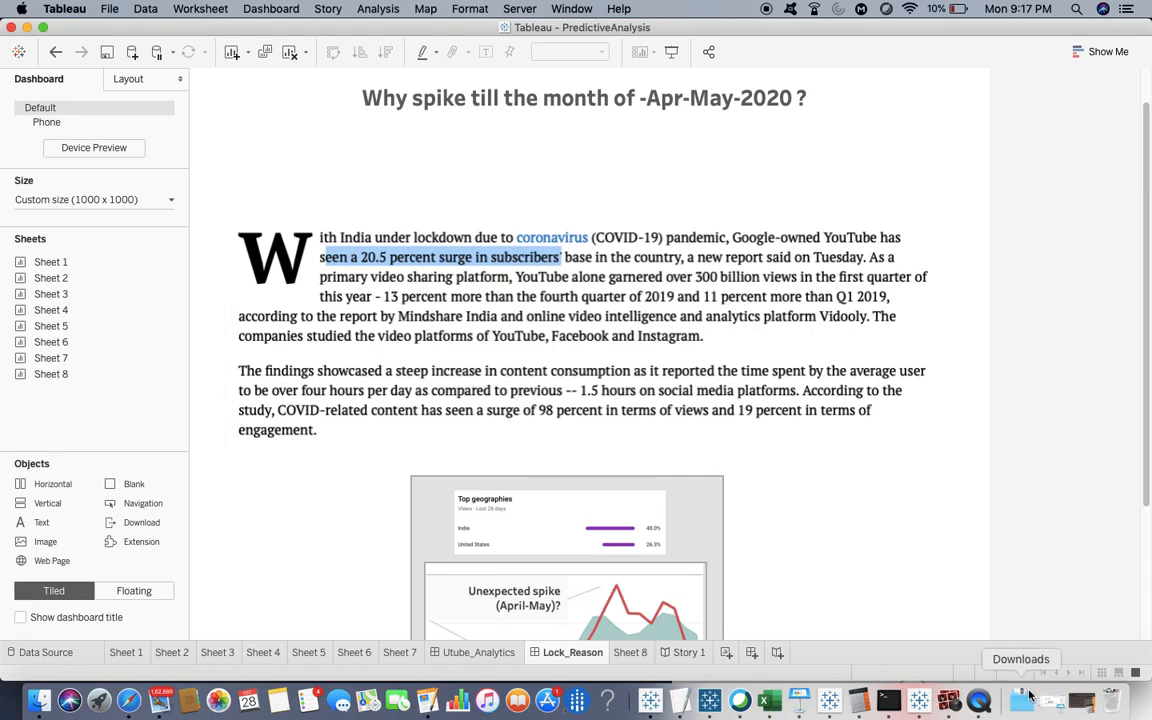
pyautogui.click(948, 699)
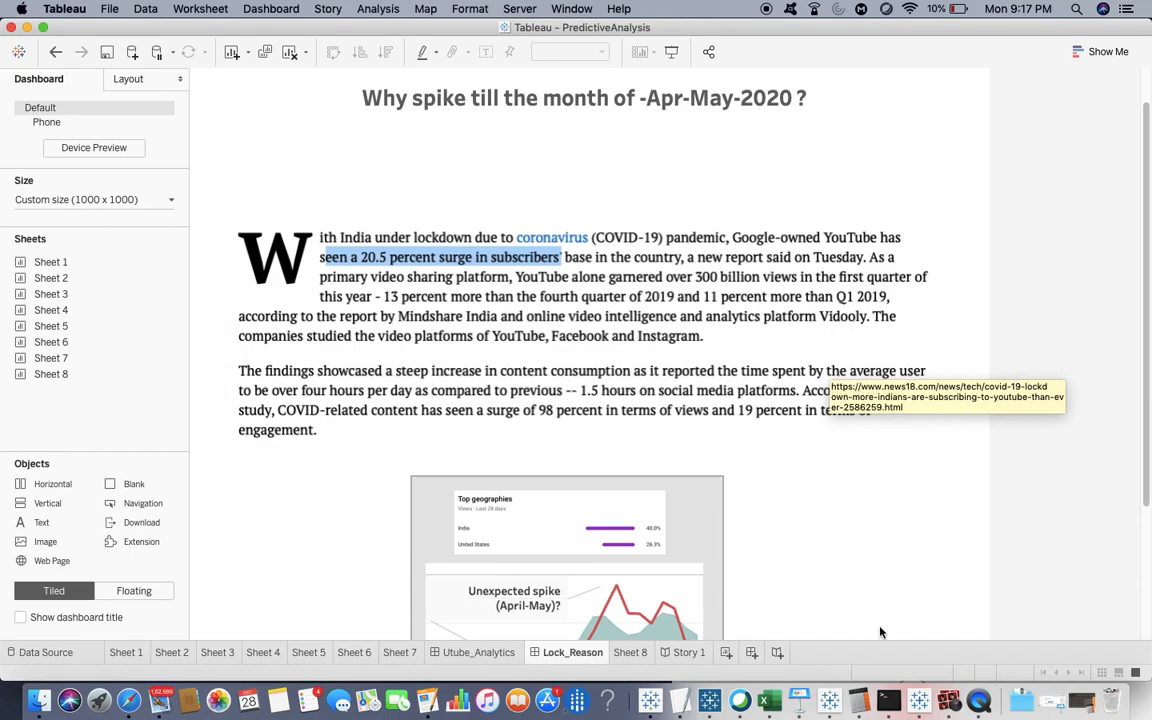
pyautogui.click(948, 700)
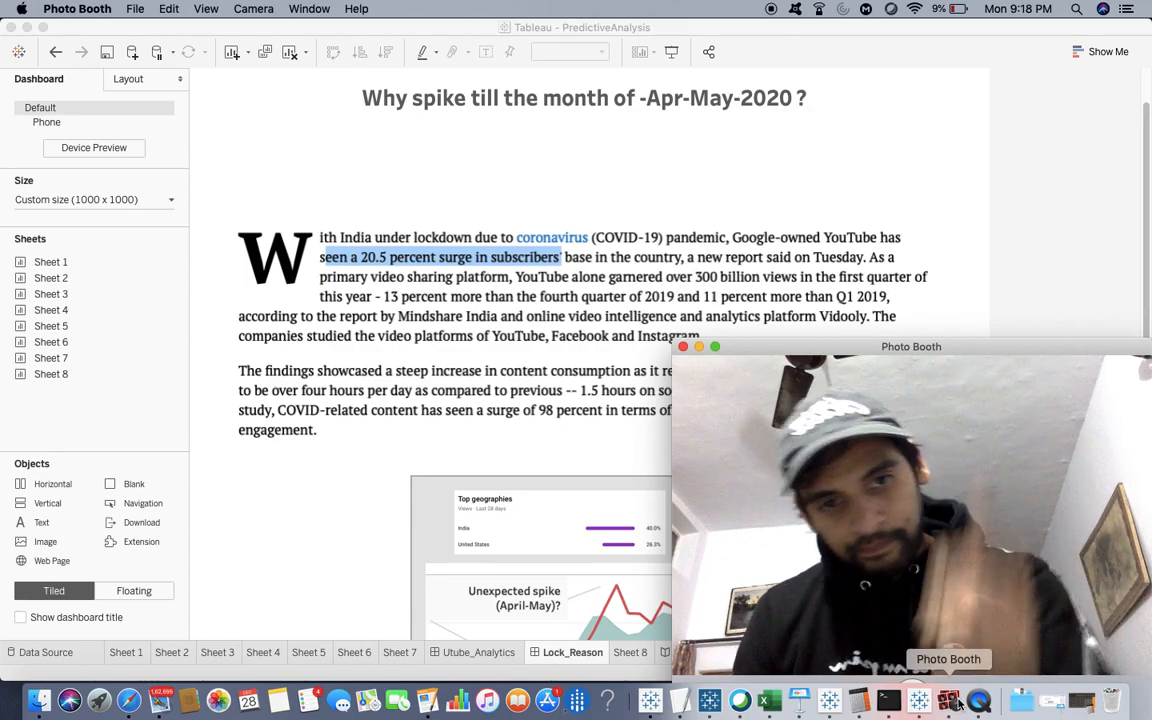
pyautogui.click(979, 700)
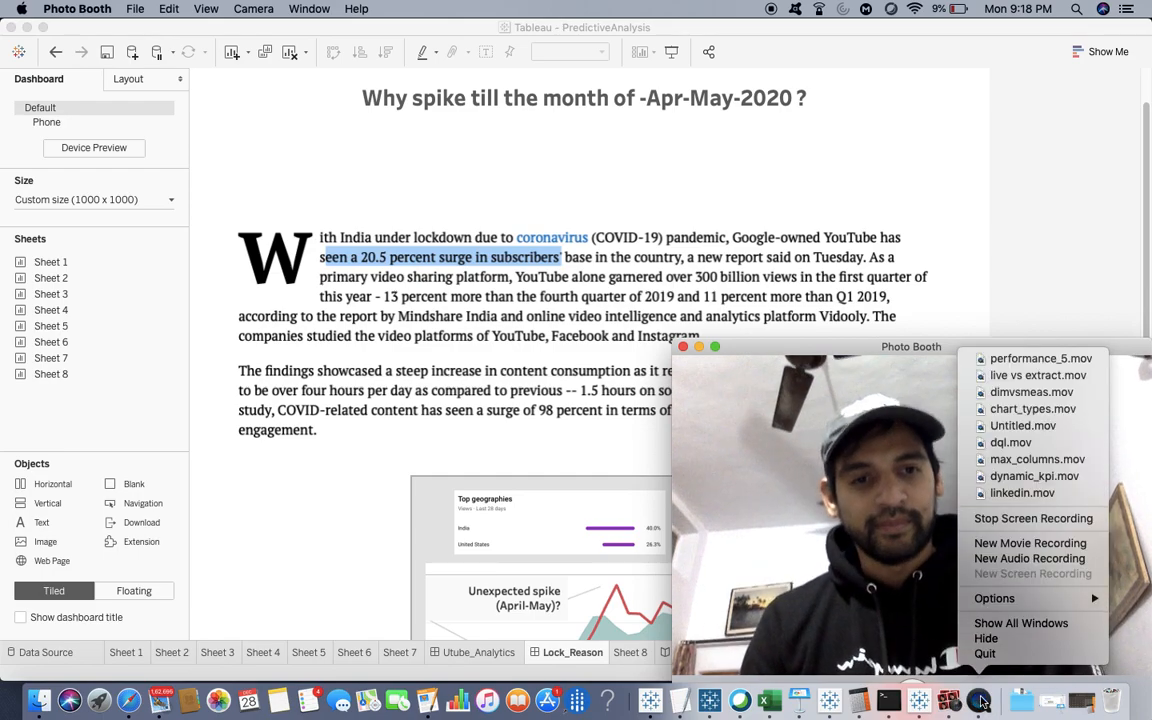